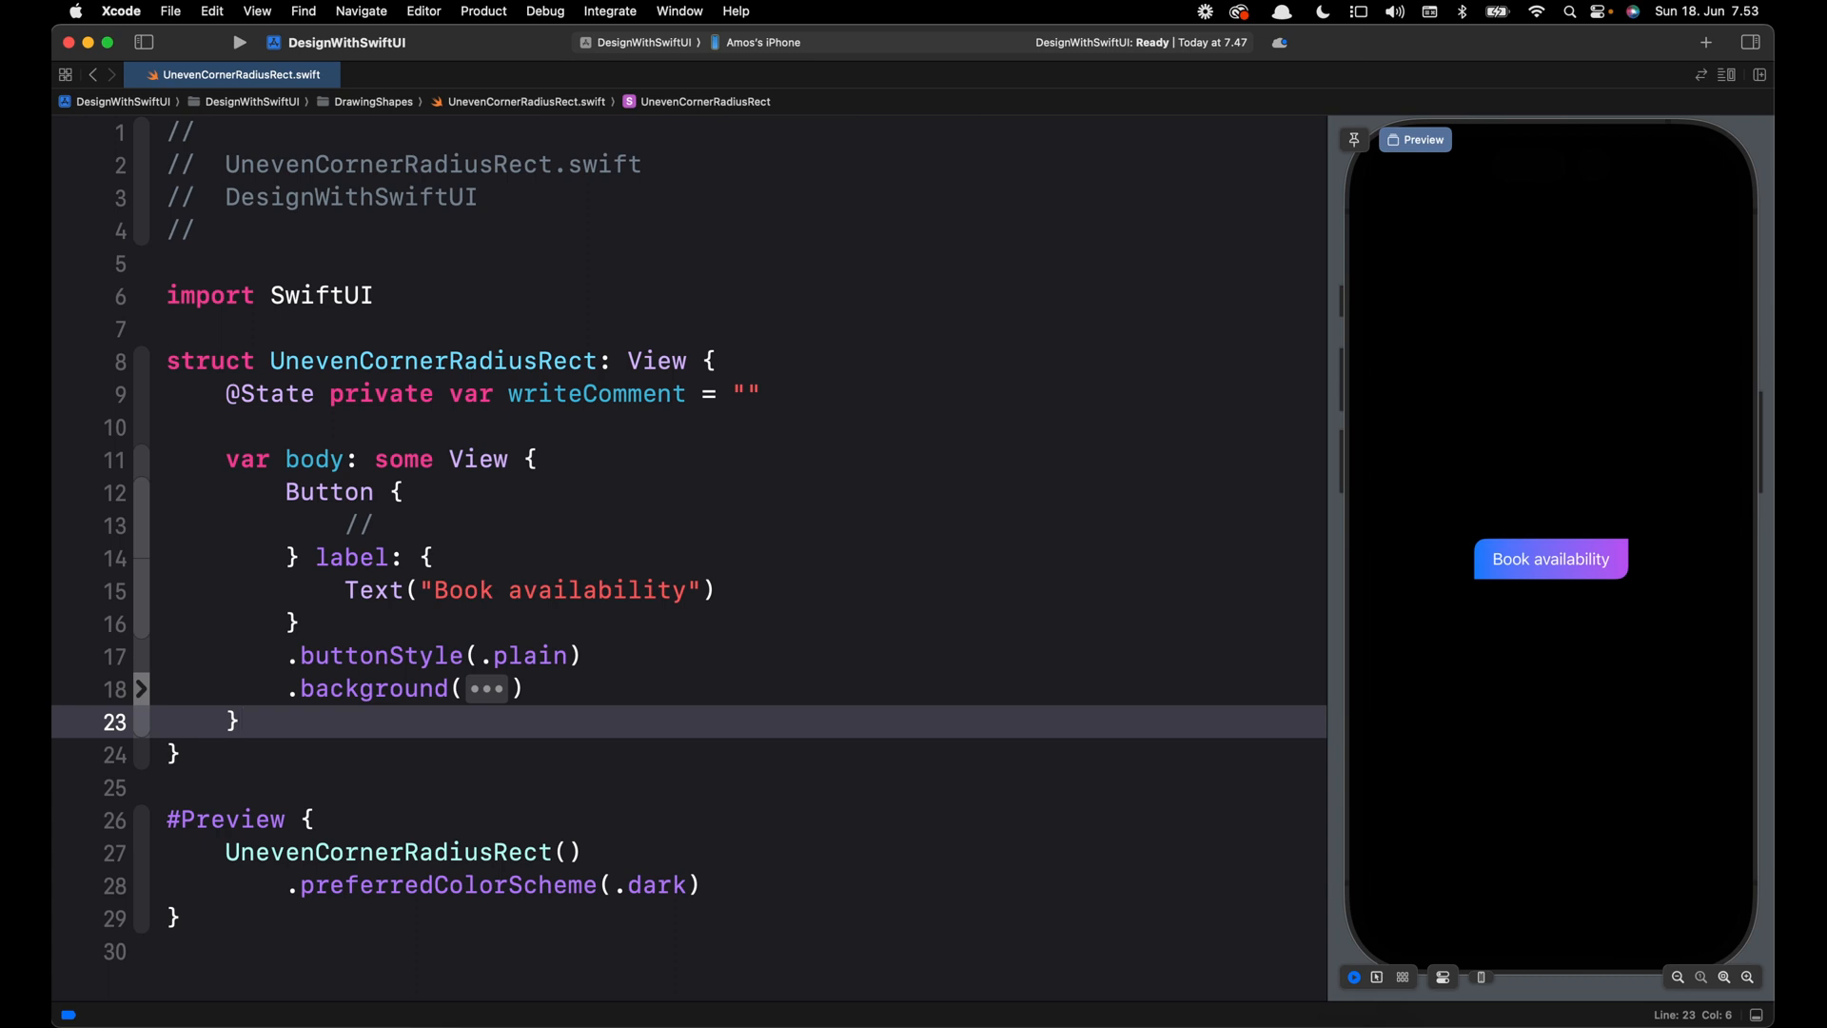
Place the insertion point in body, leaving only Text("Book availability").
left_click(242, 721)
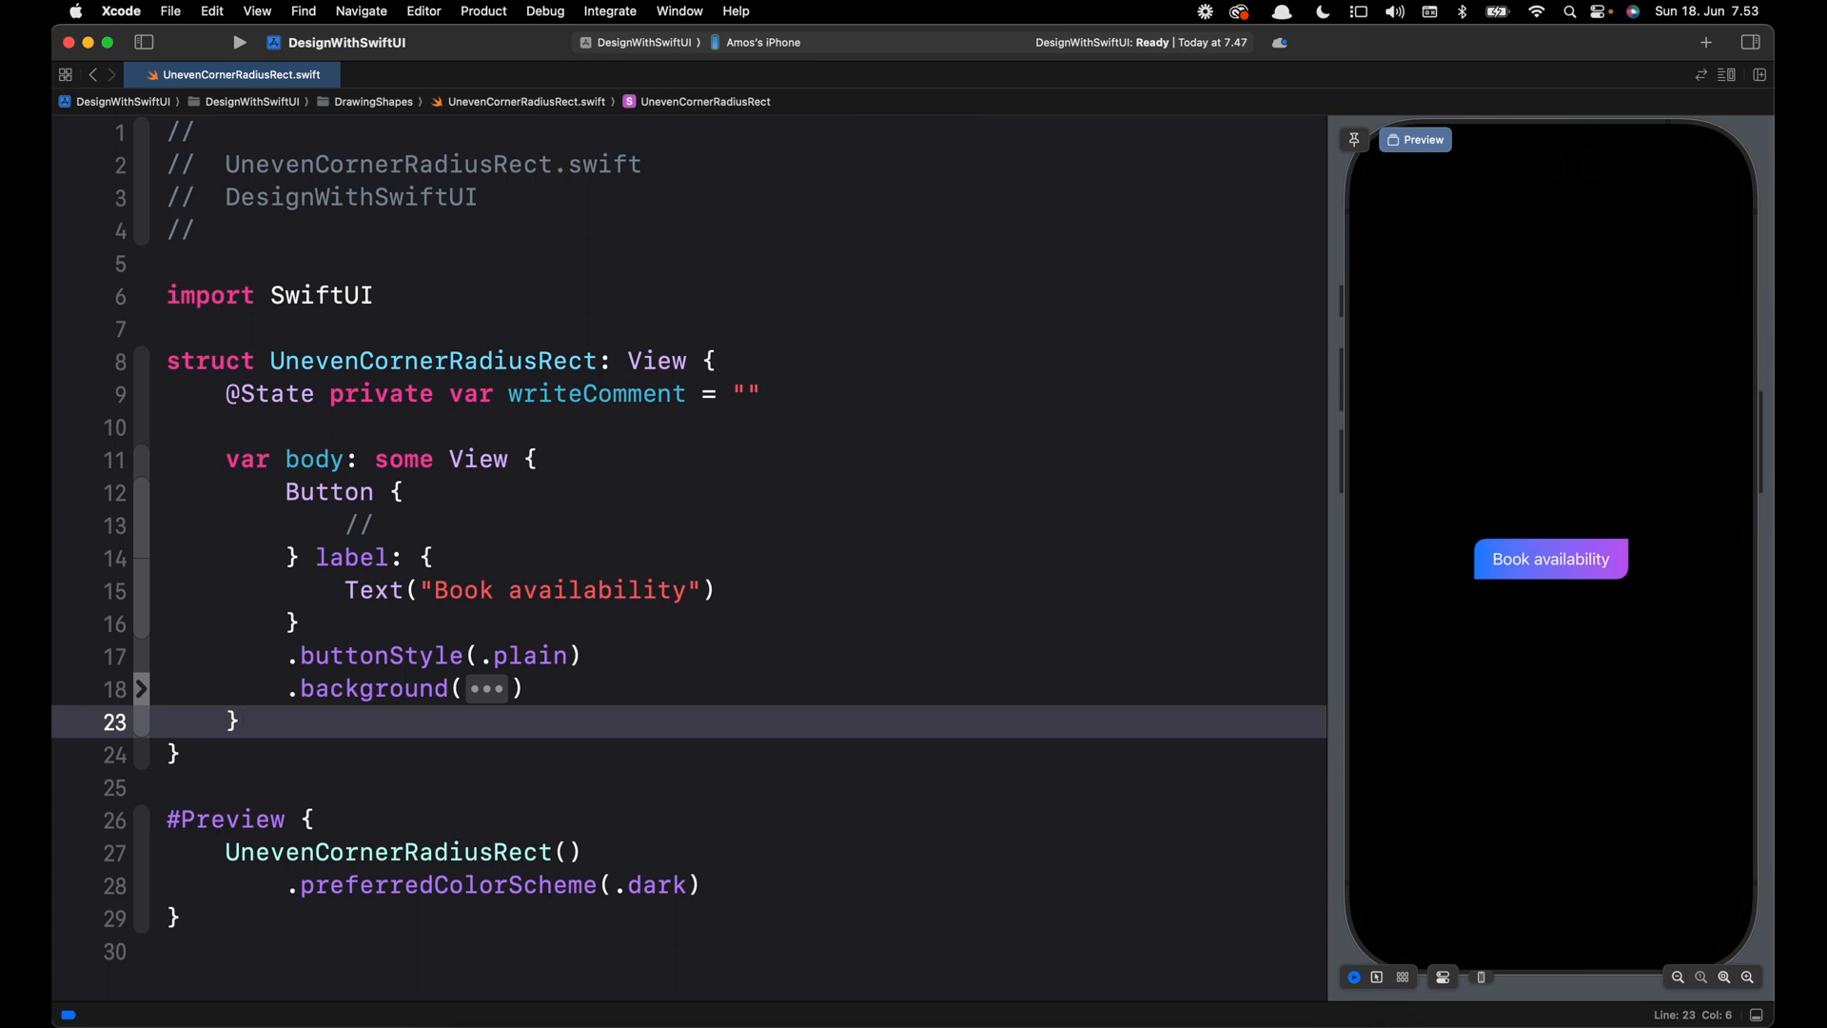
left_click(242, 721)
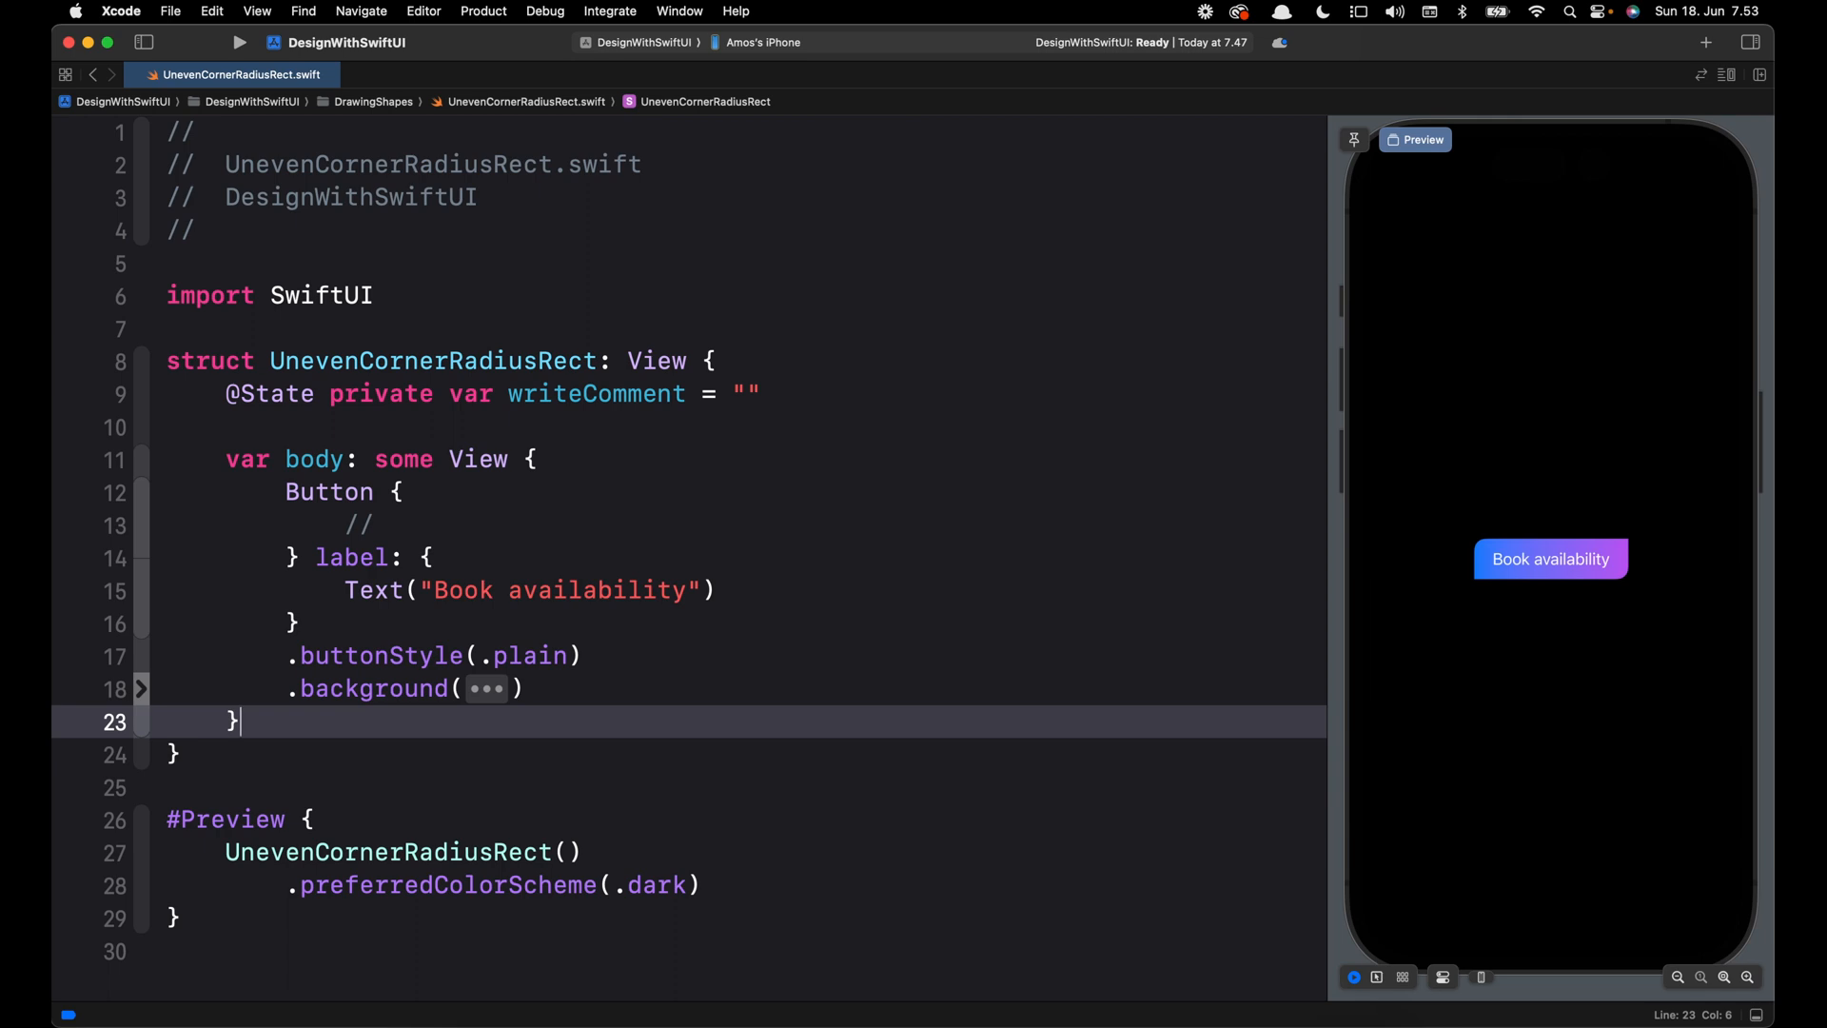
mouse_move(1439, 607)
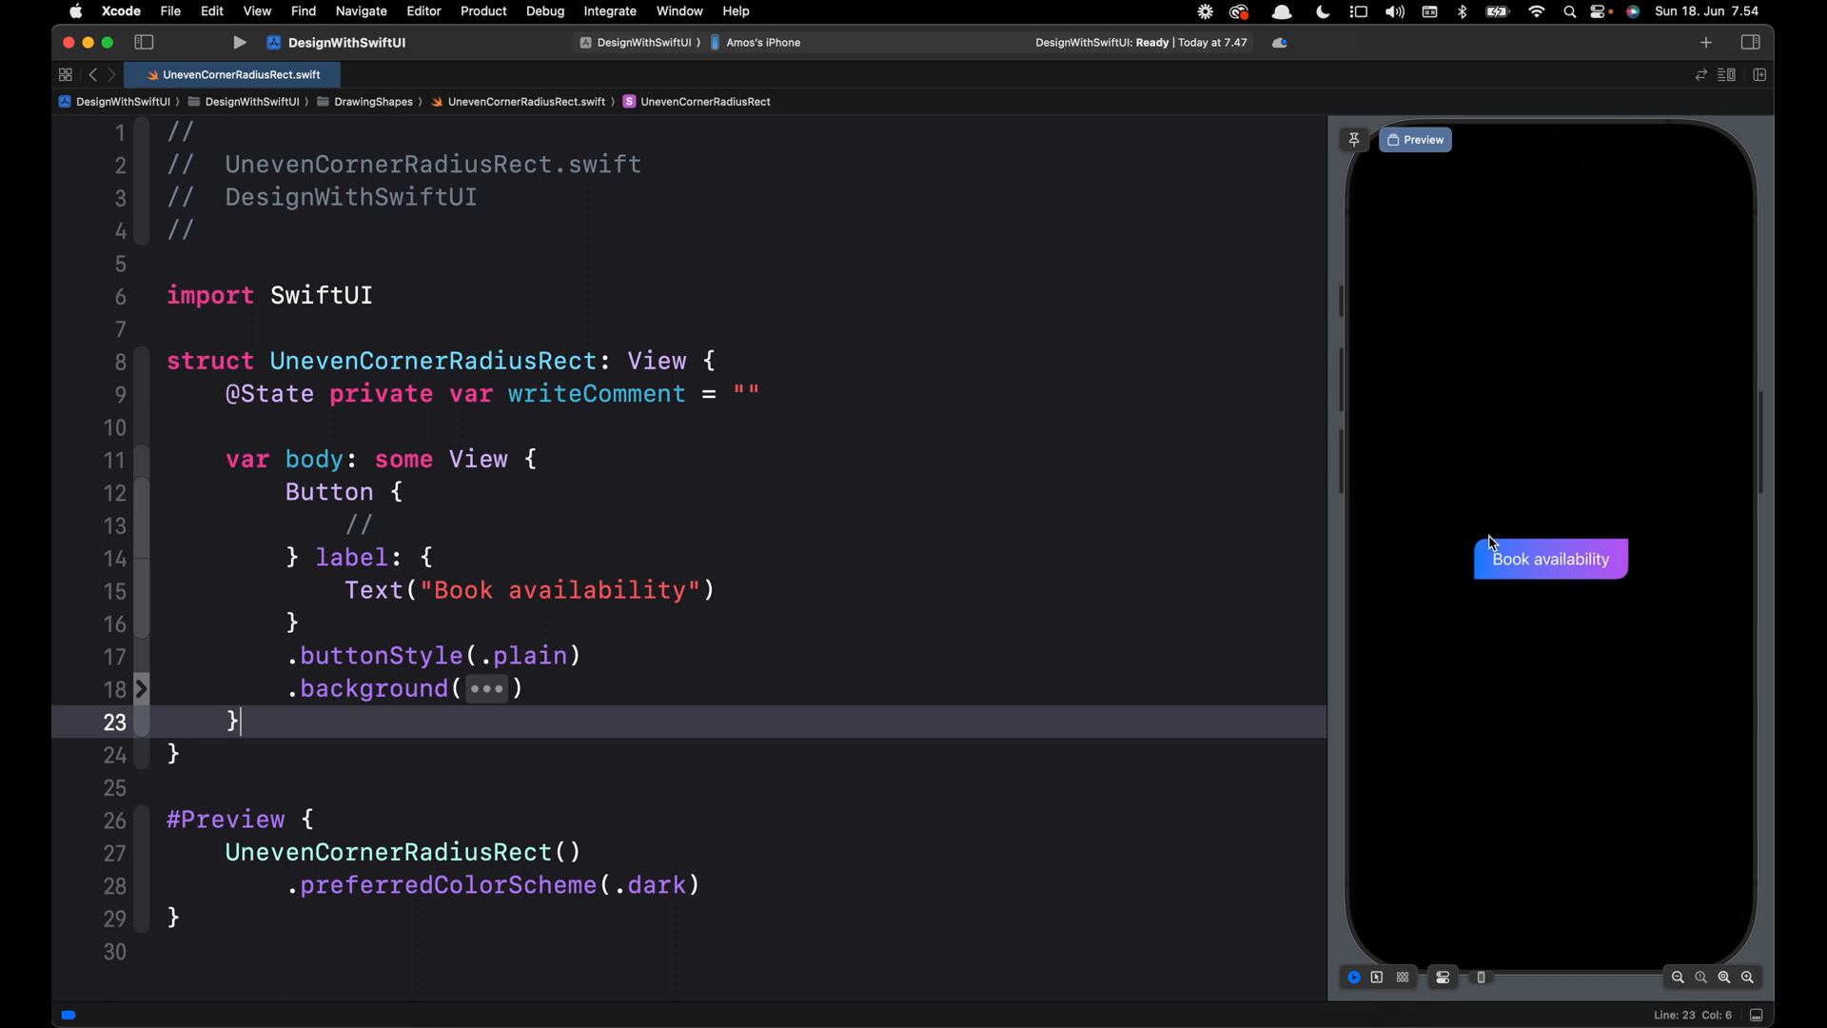
mouse_move(1632, 583)
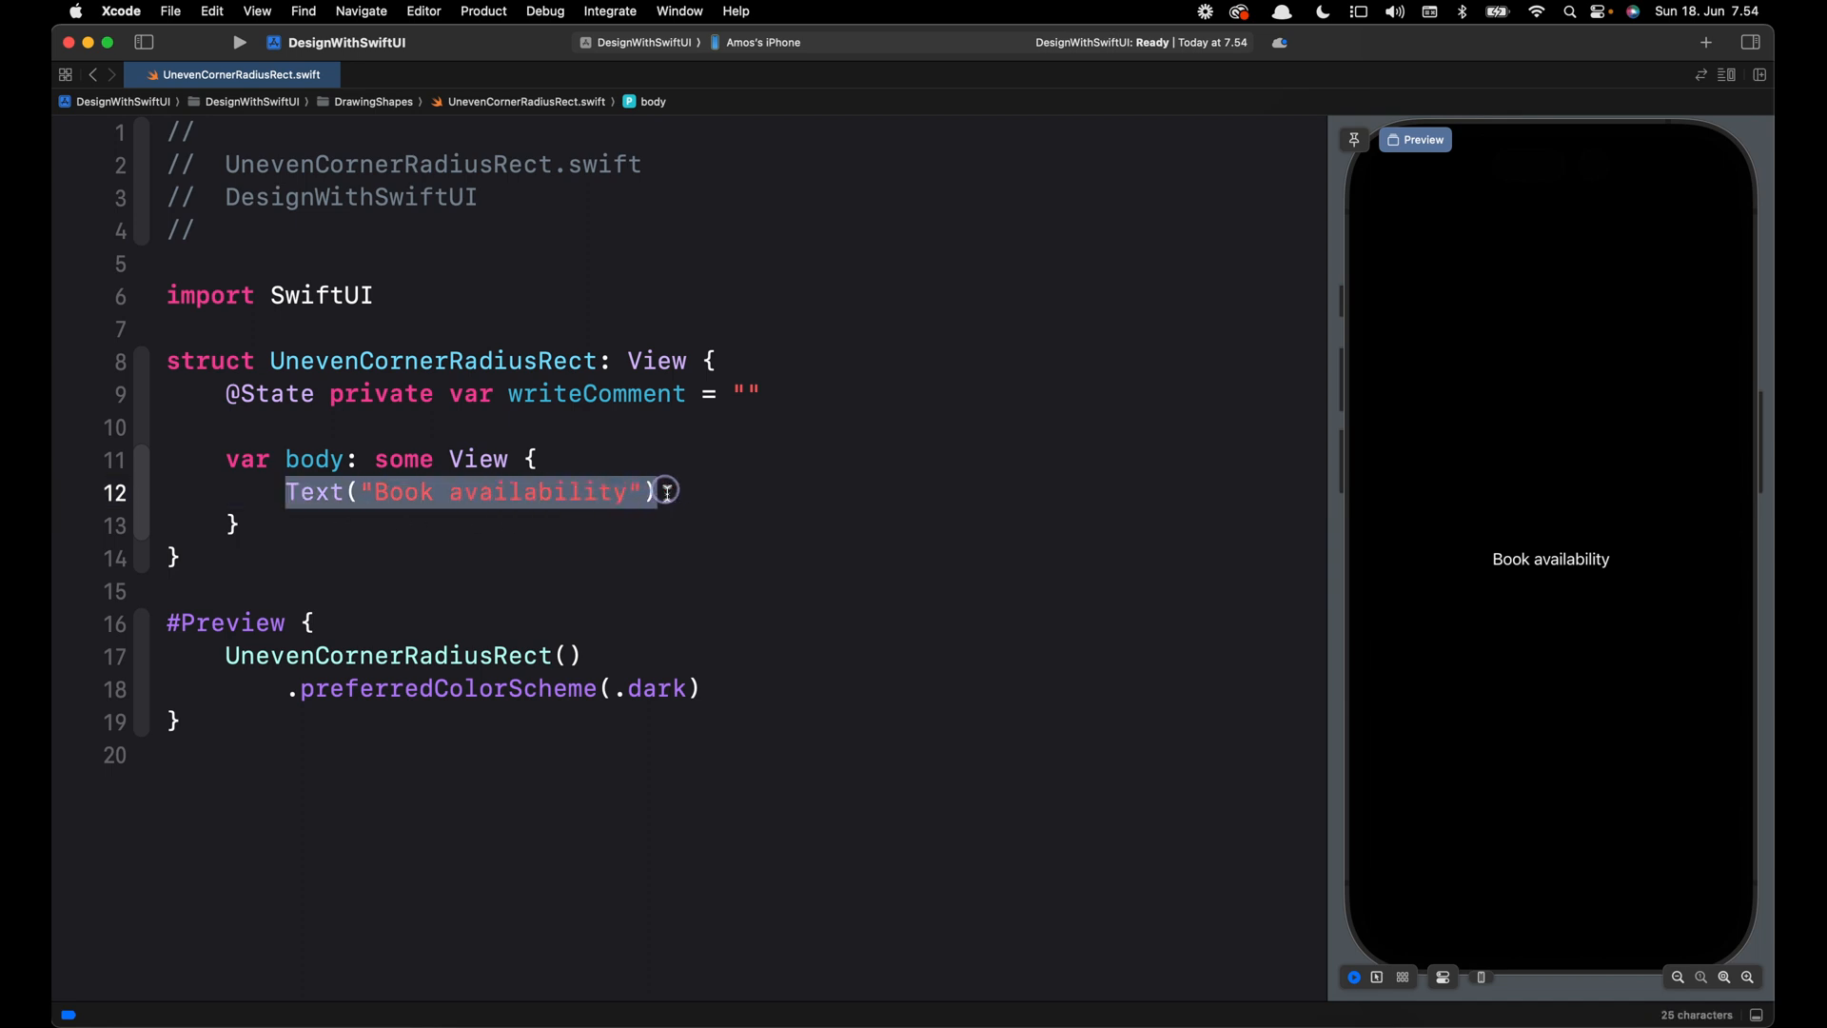
Replace the Text line with a Button { // } whose label is Text("Book availability").
key("Delete")
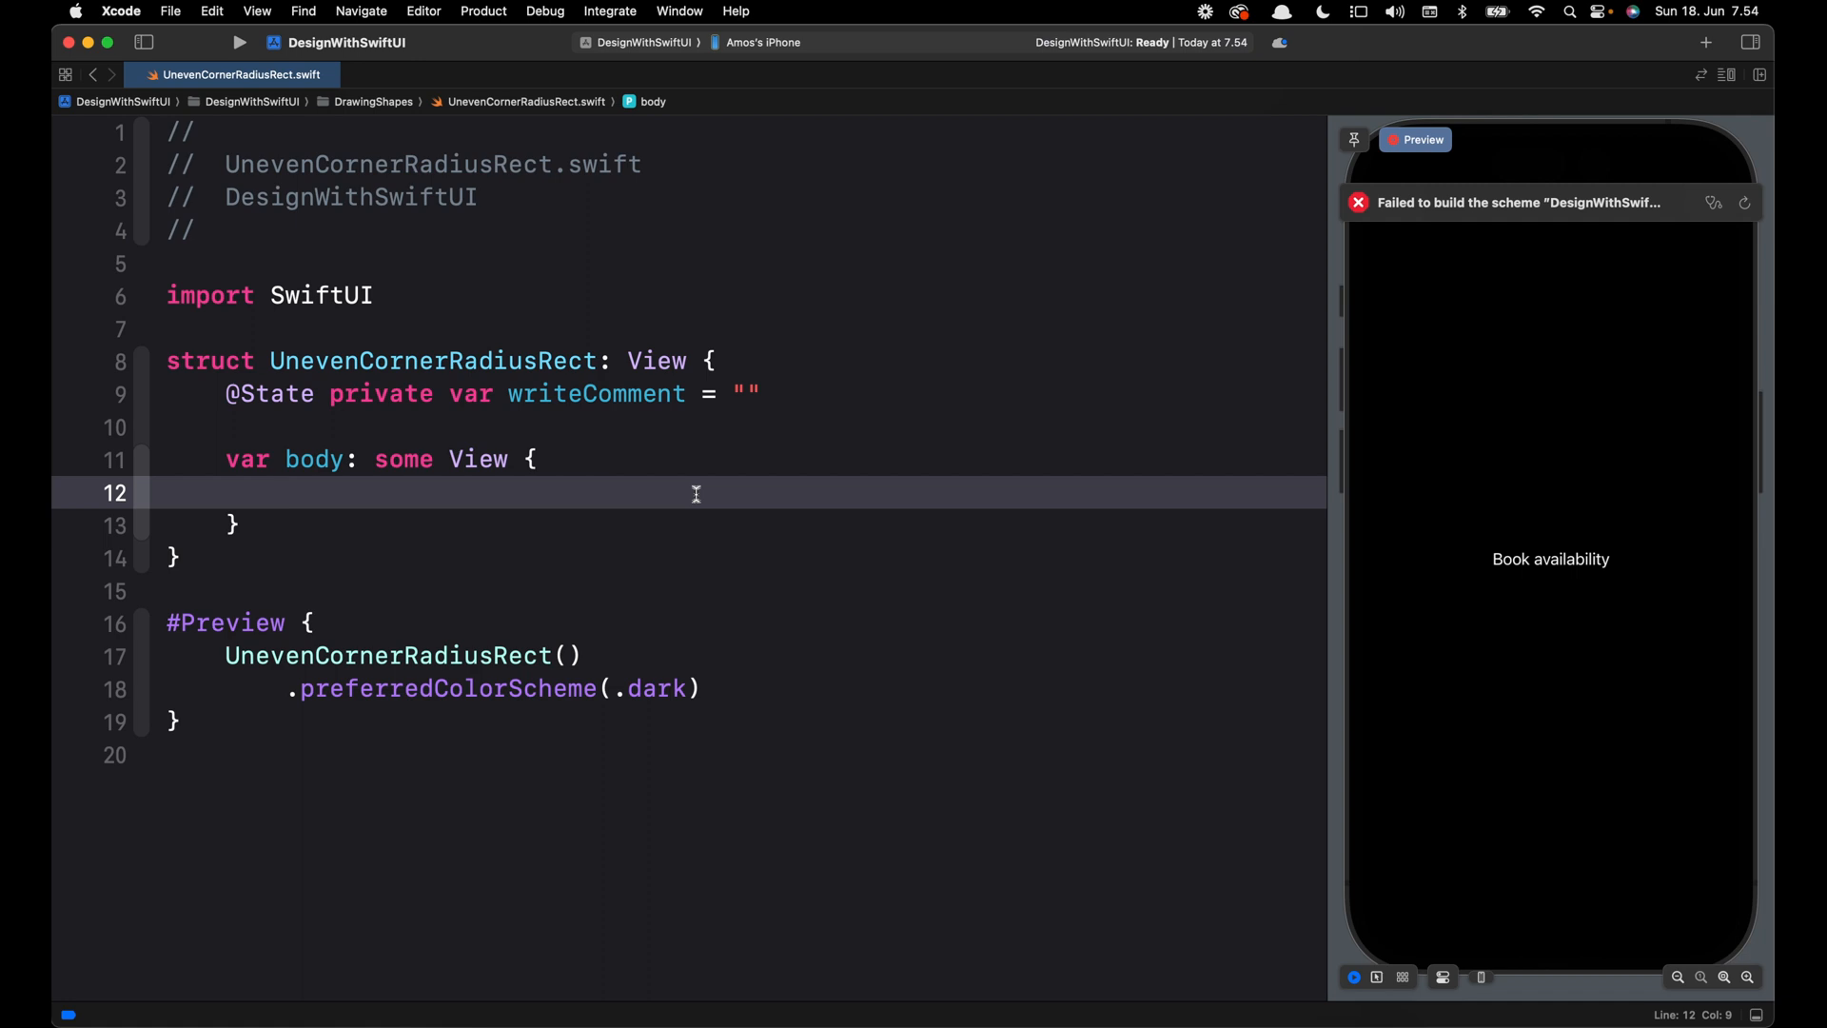
type("Button {")
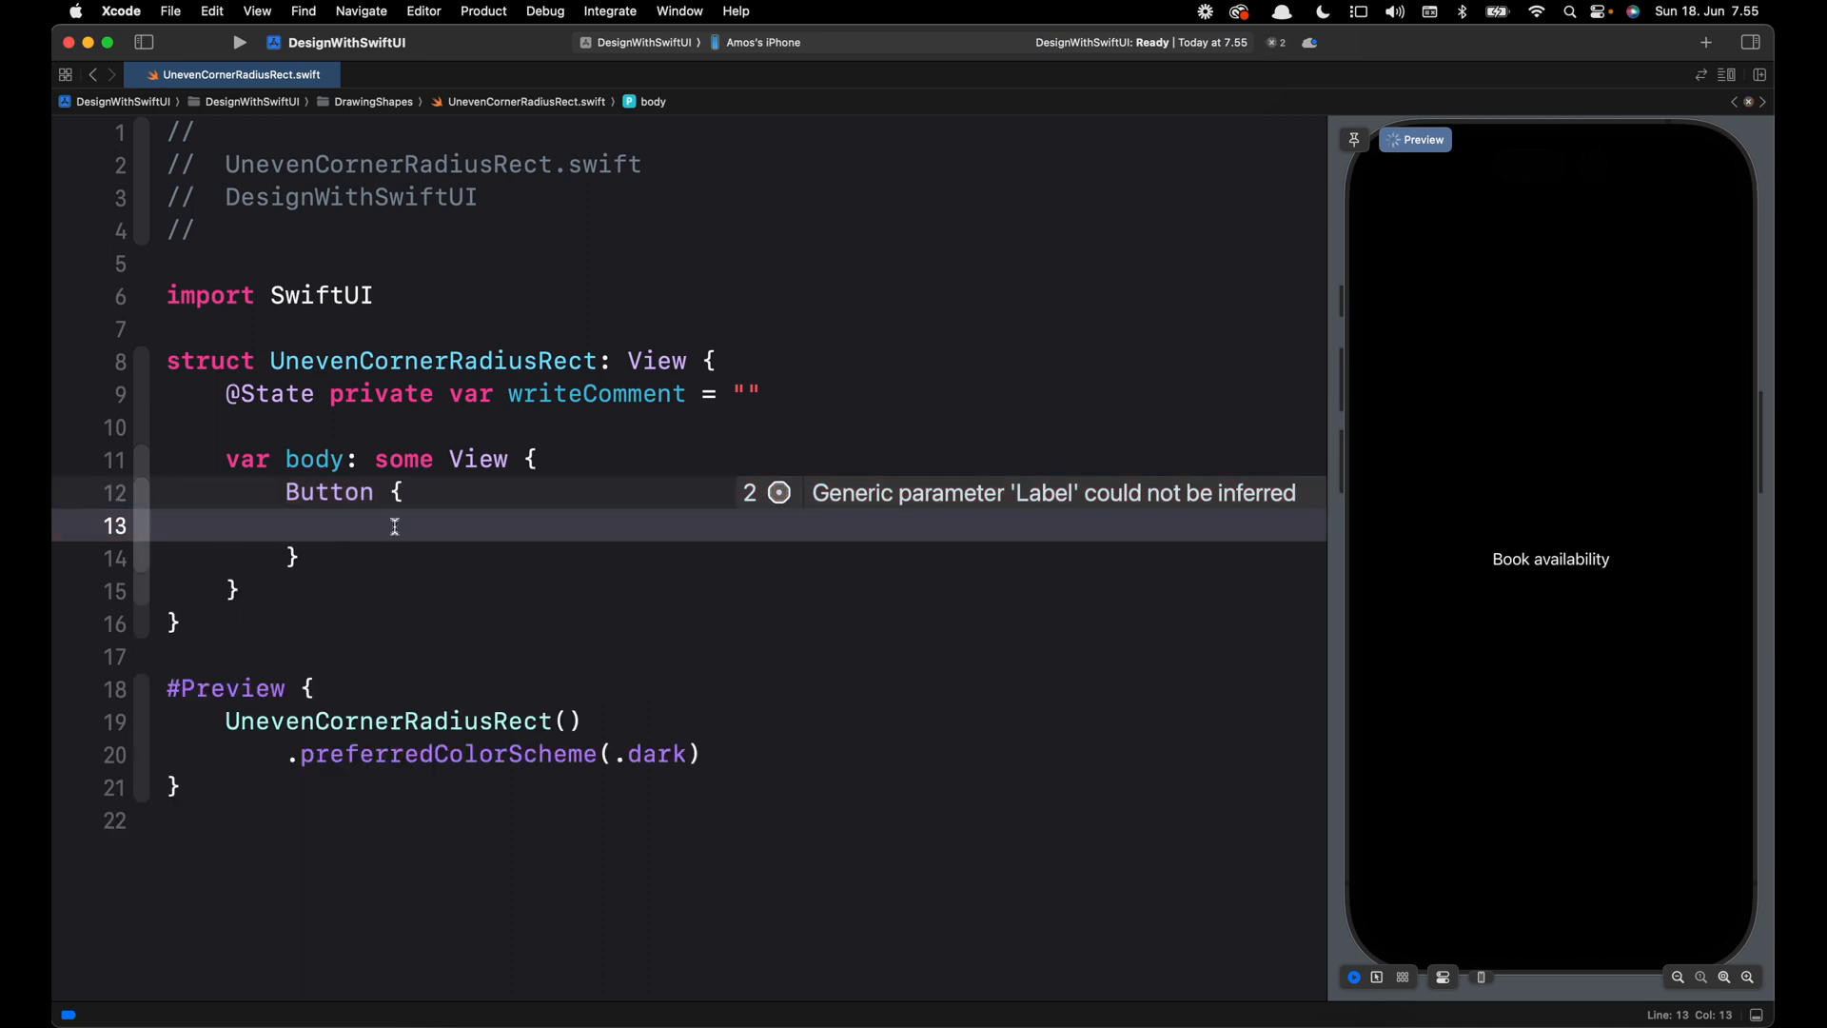
type("//")
left_click(748, 558)
type(" label: {")
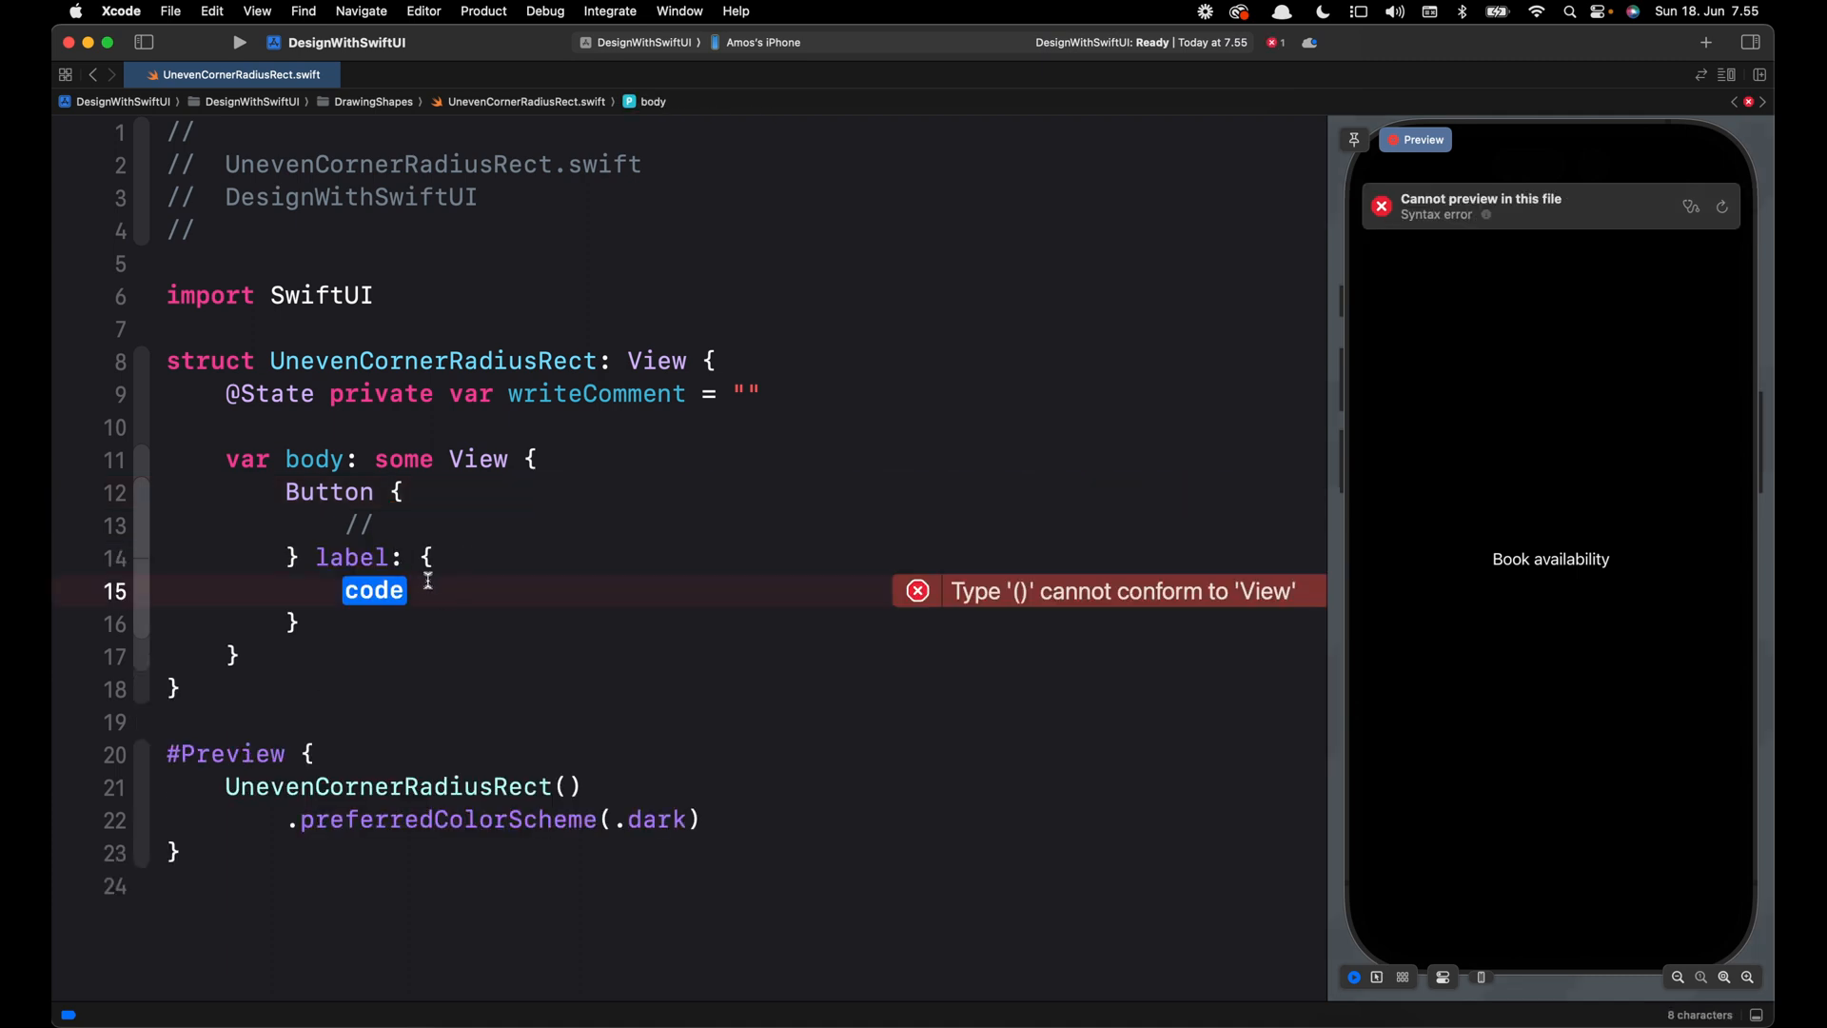
type("Text(\"Book availability\")")
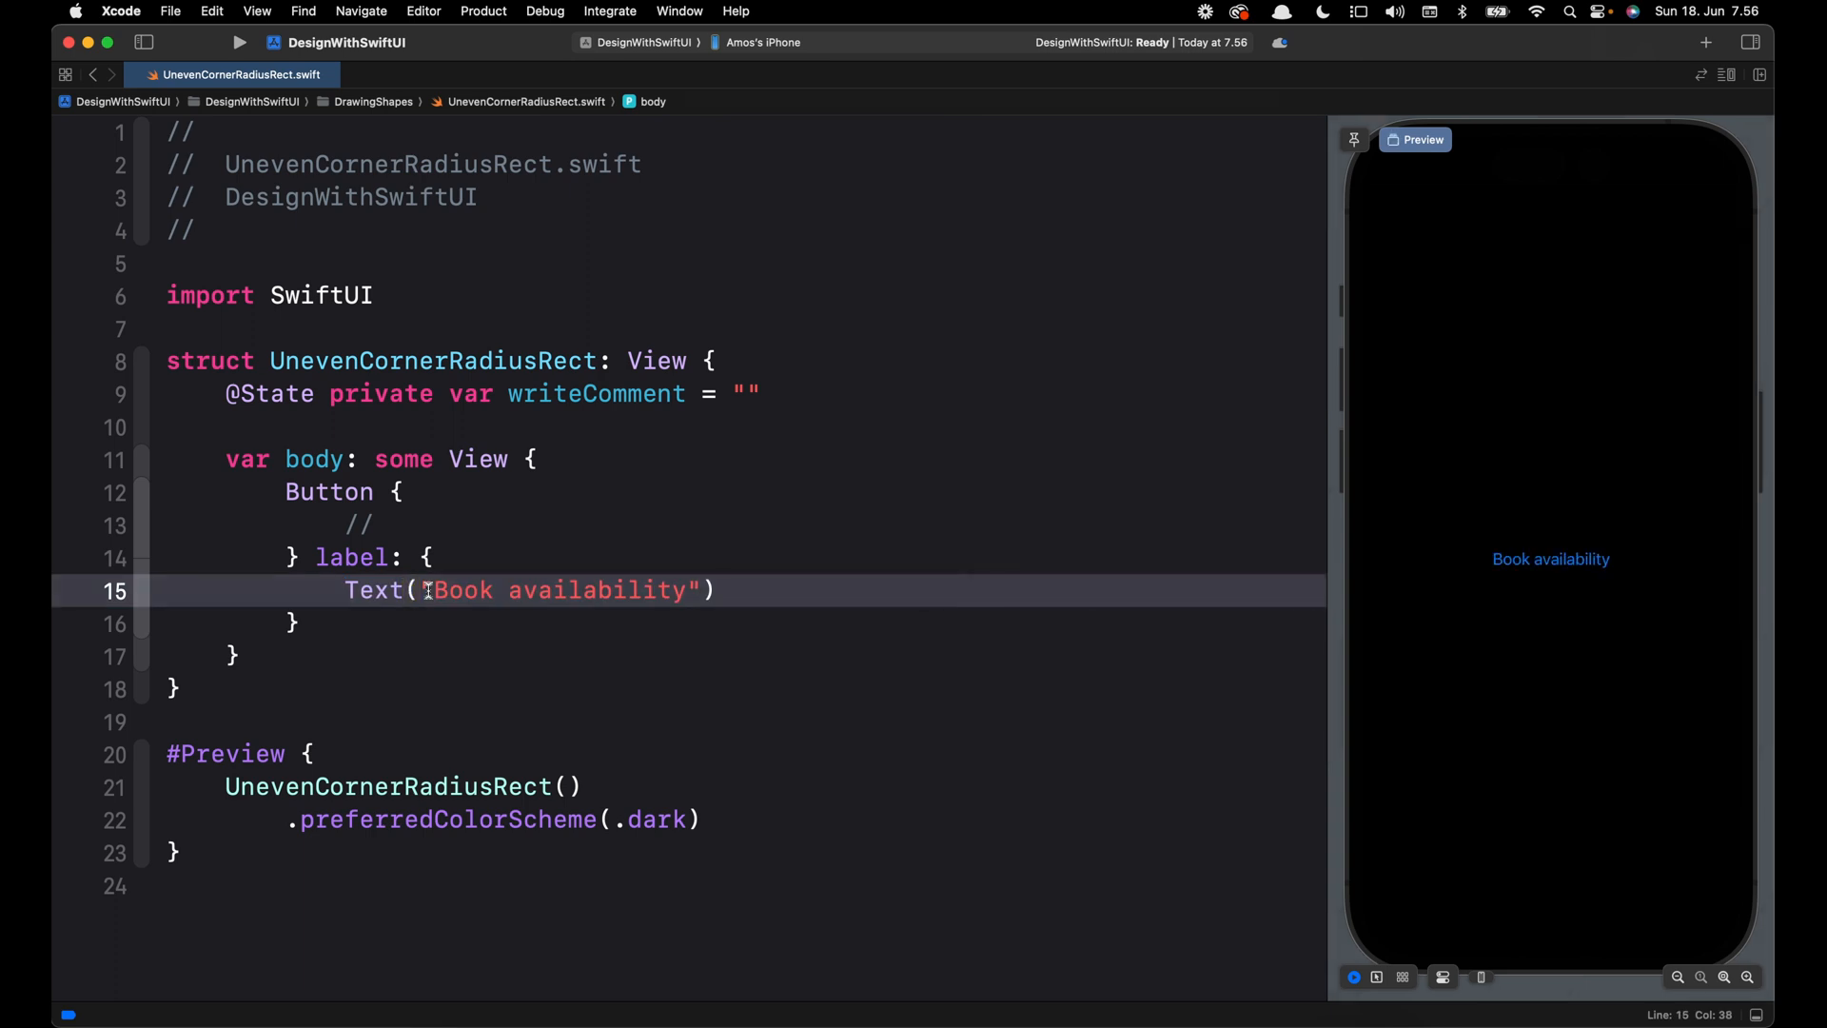
Add .buttonStyle(.plain) and an empty .background( ) modifier after the label.
left_click(354, 624)
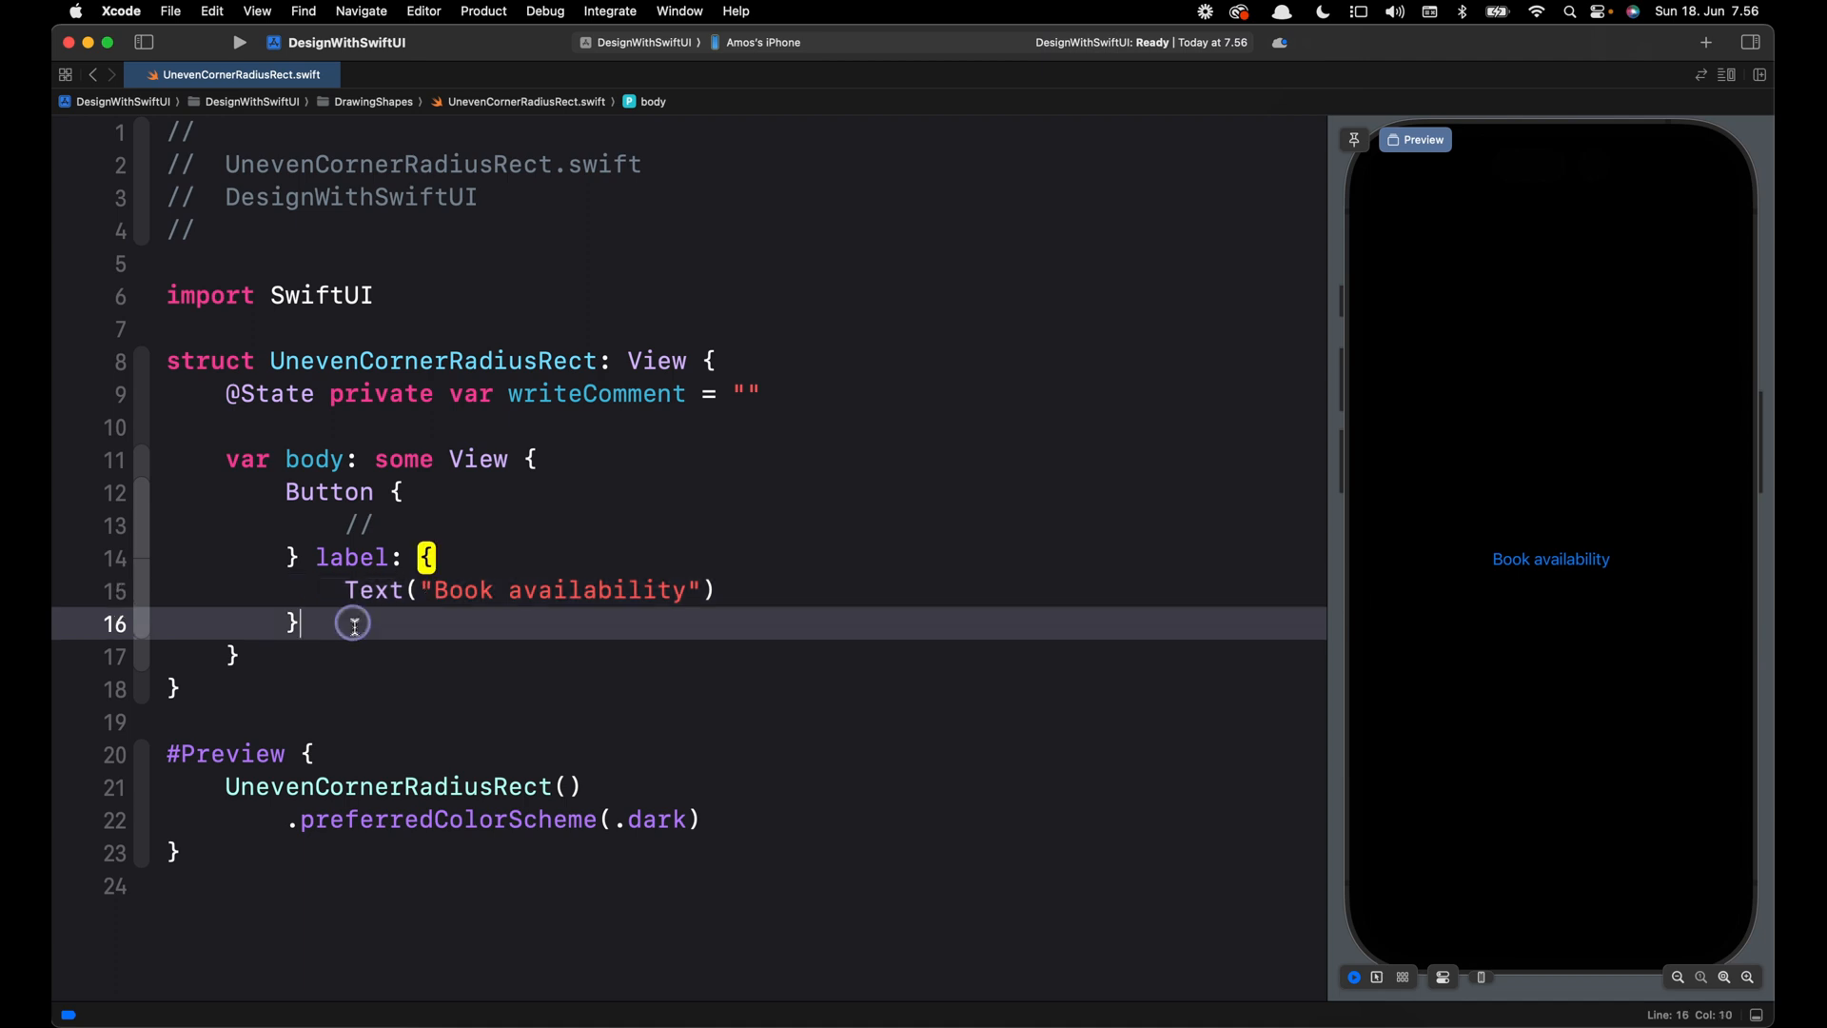
type(".buttonStyle(.plain")
type(".background(")
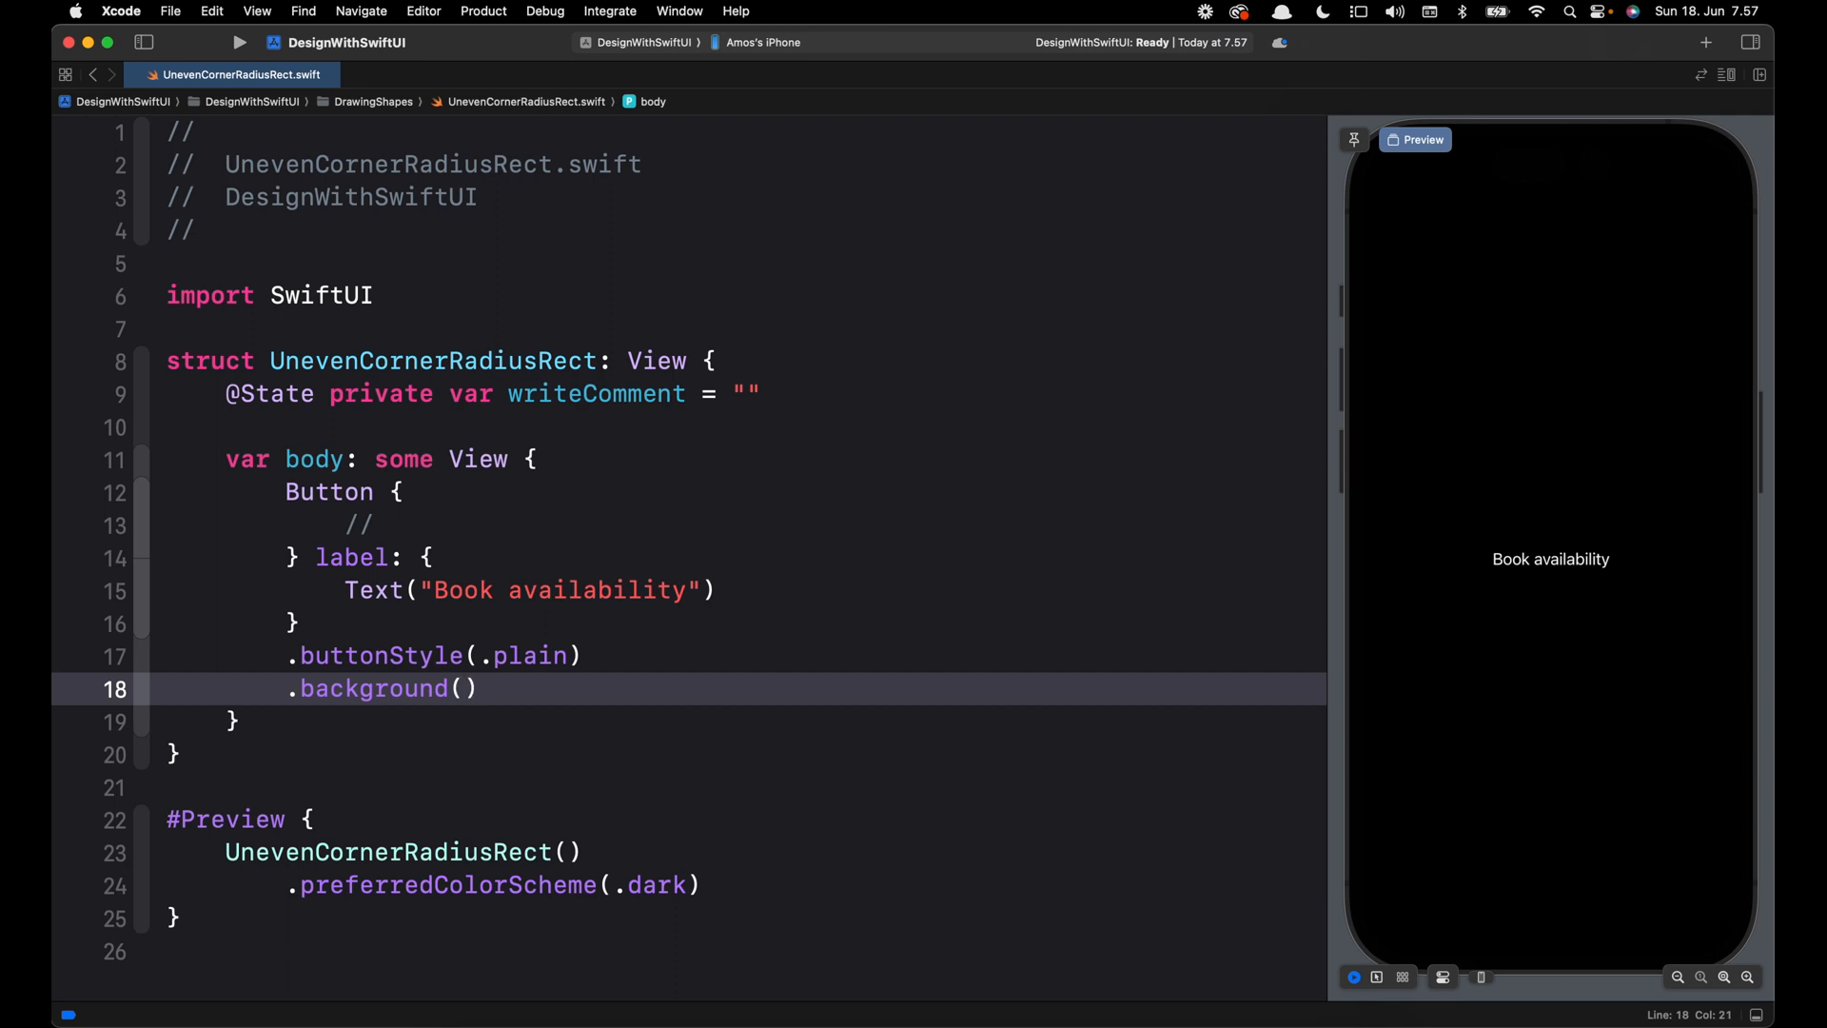
type("re")
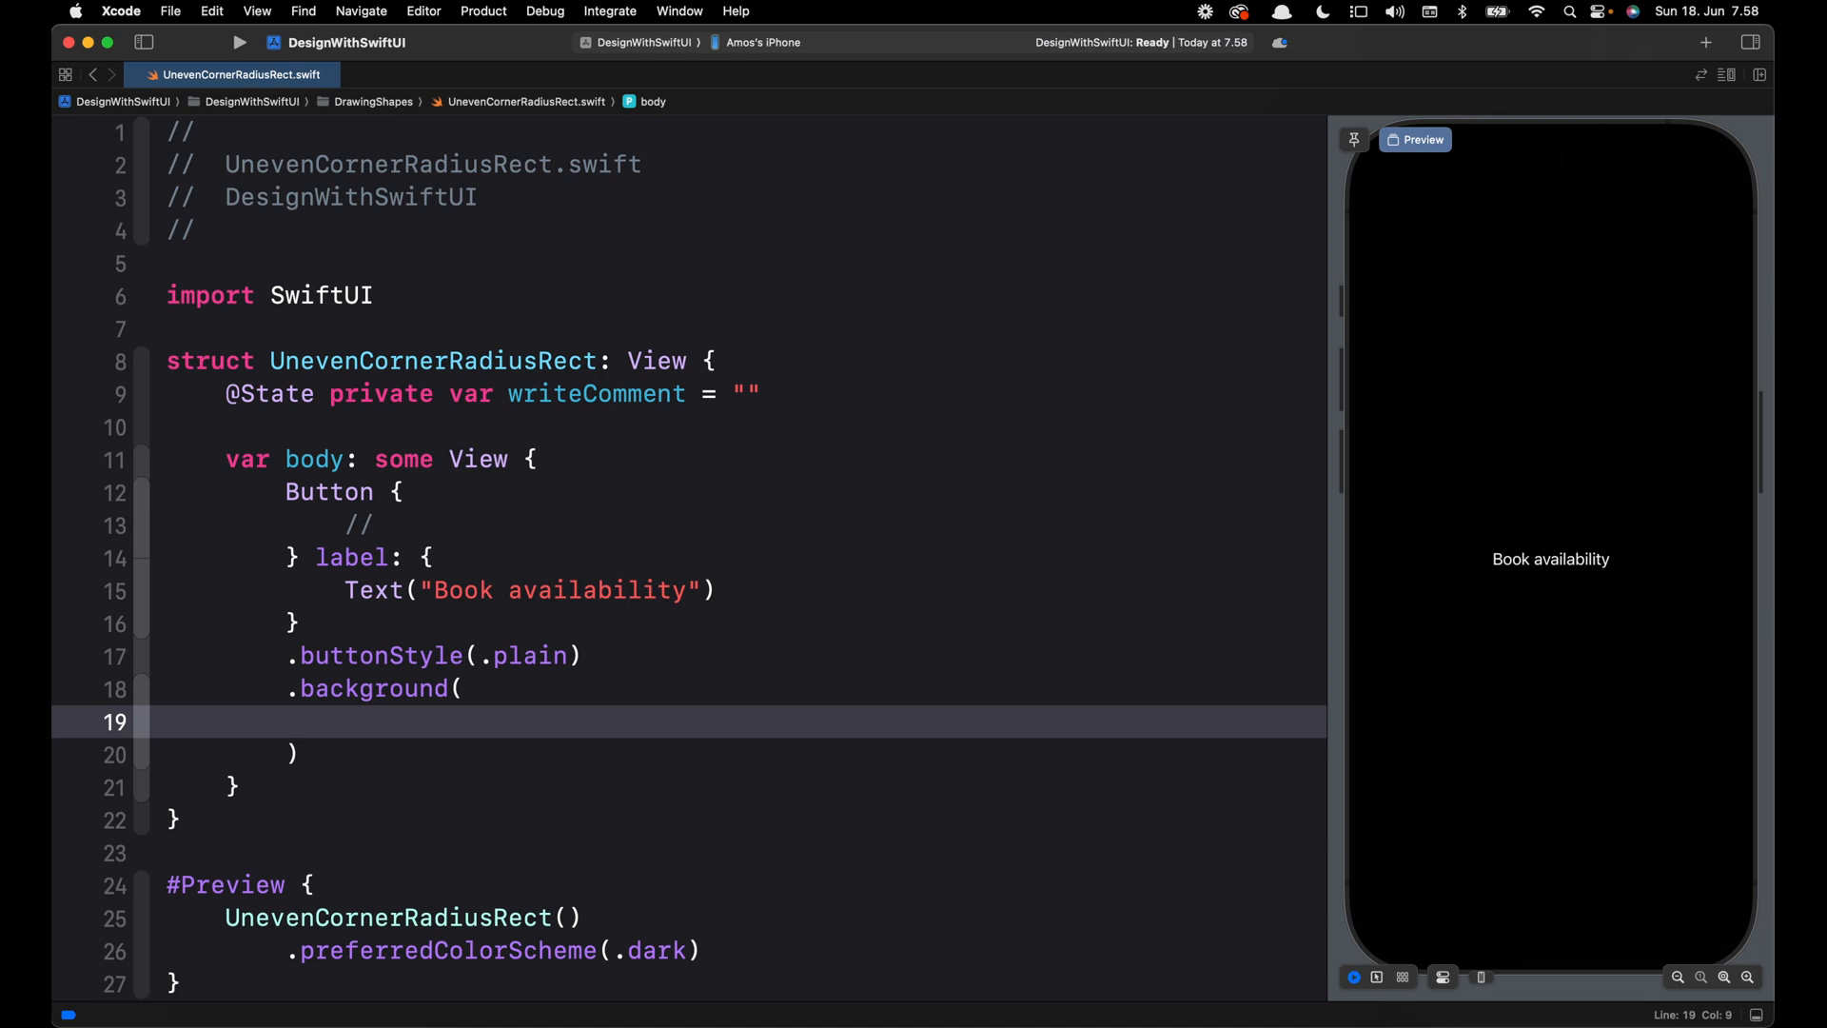
Make the background an UnevenRoundedRectangle() with .frame(width: 160, height: 42).
type("UnevenRoundedRectangle(")
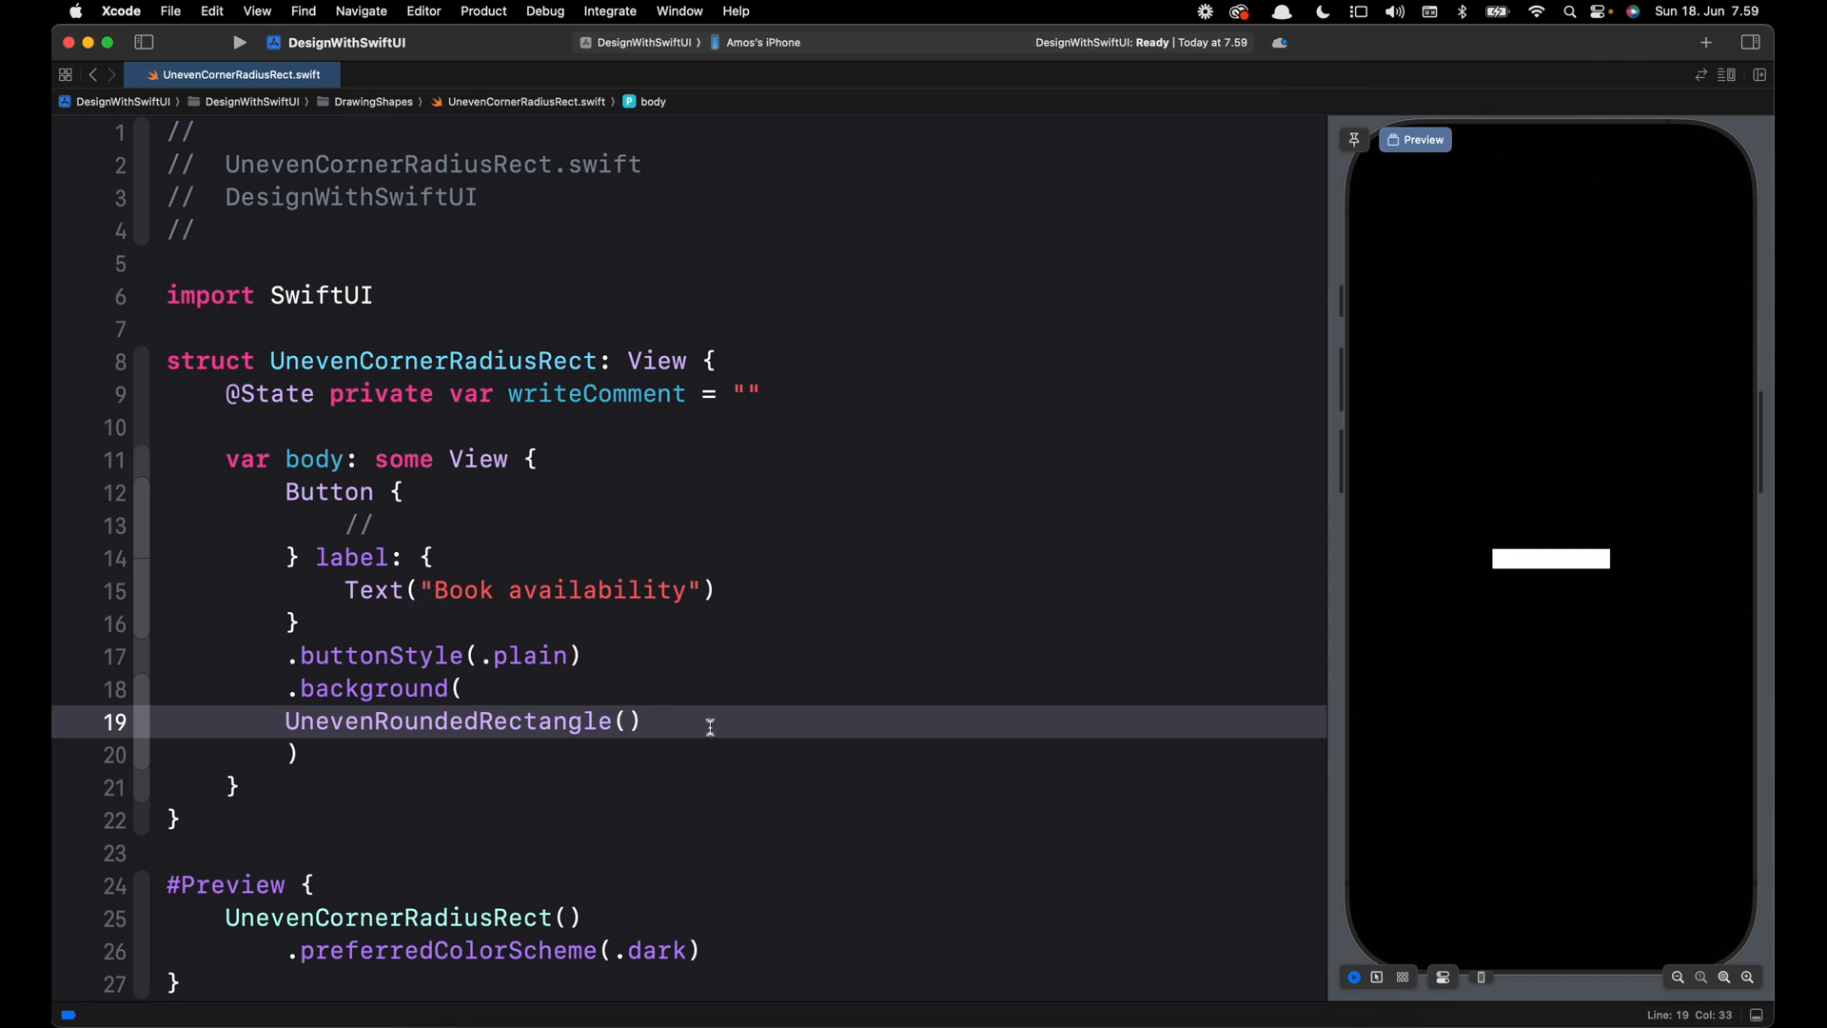
key("Return")
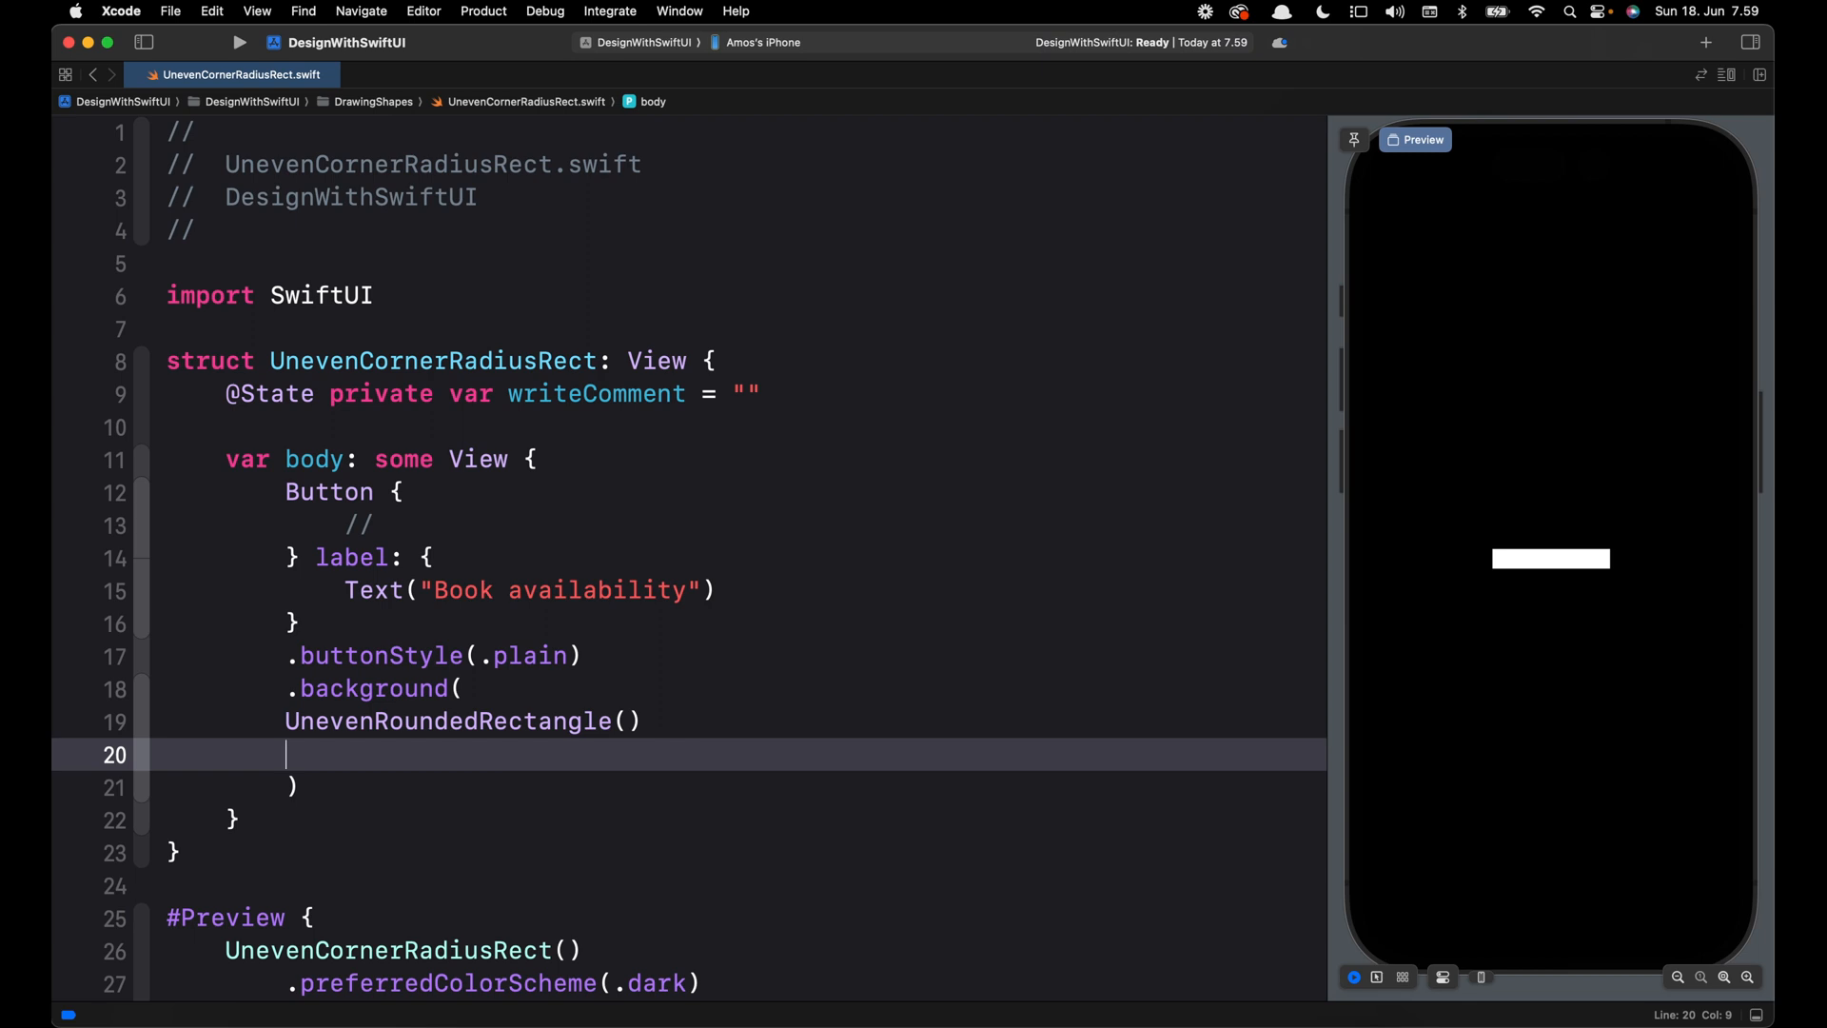
type(".frame()")
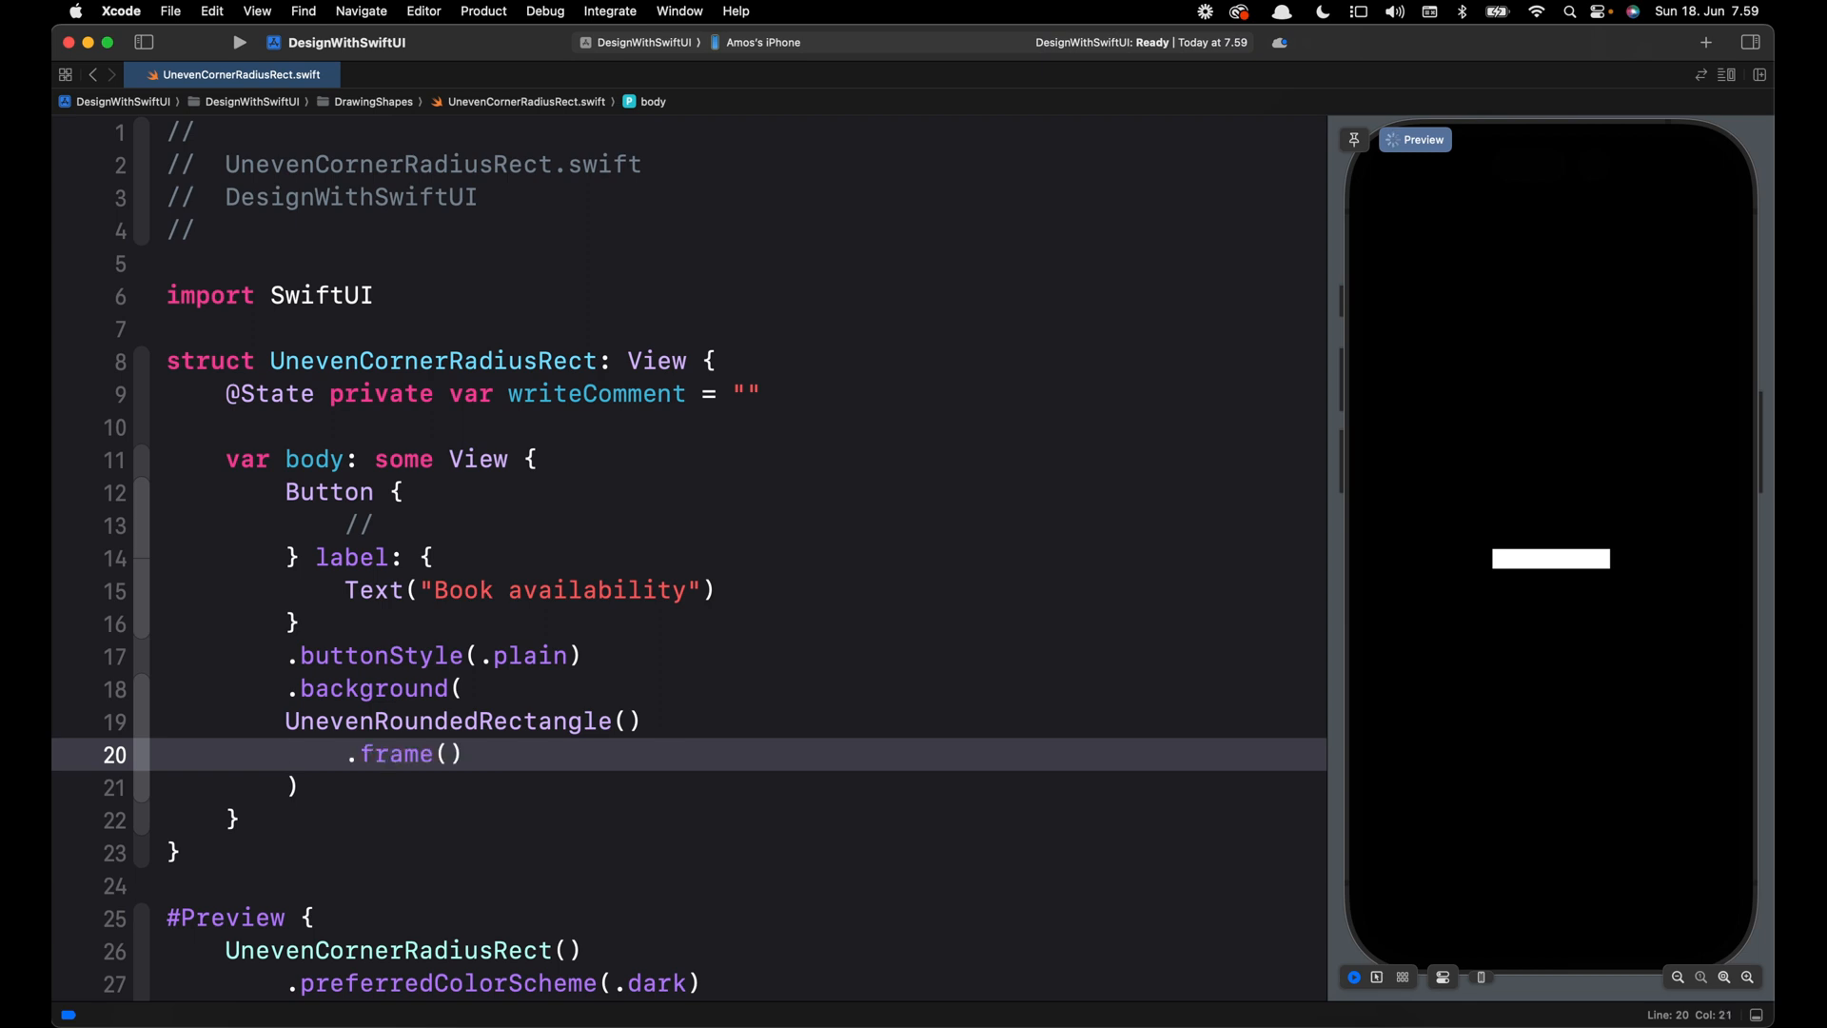
type("width: 160,")
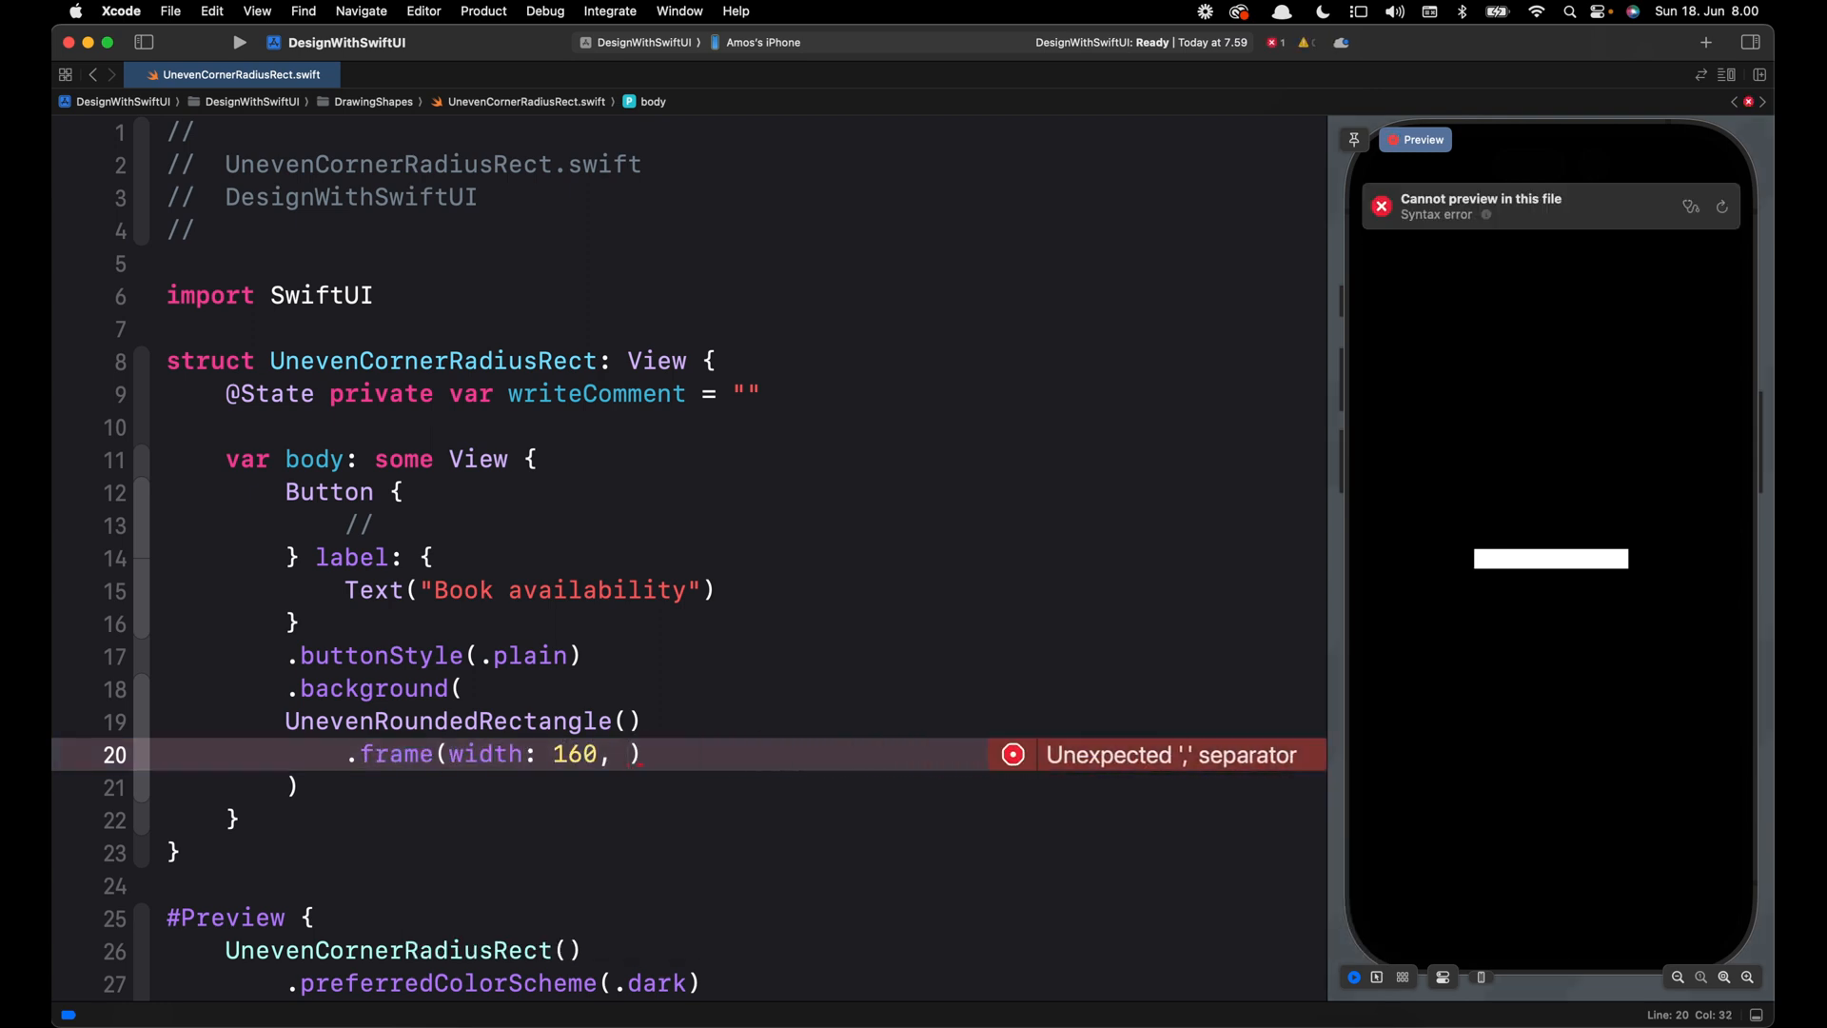
type("height: 42")
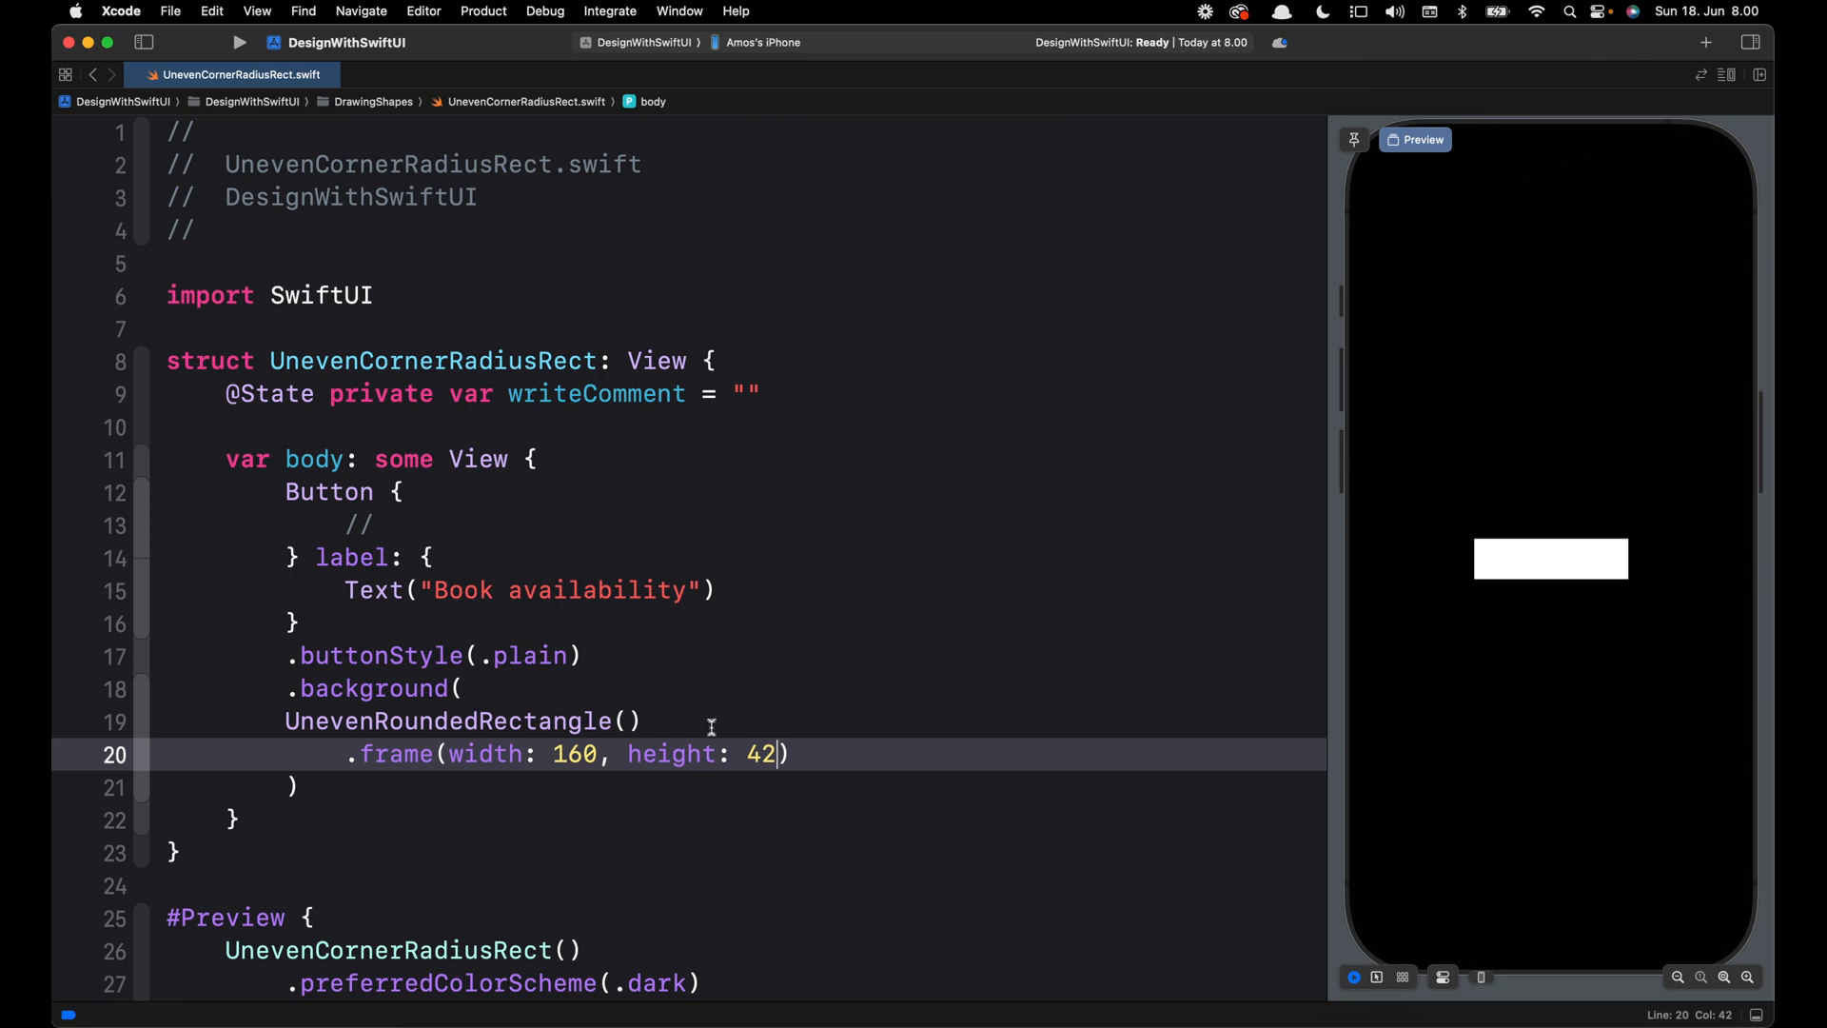
key("return")
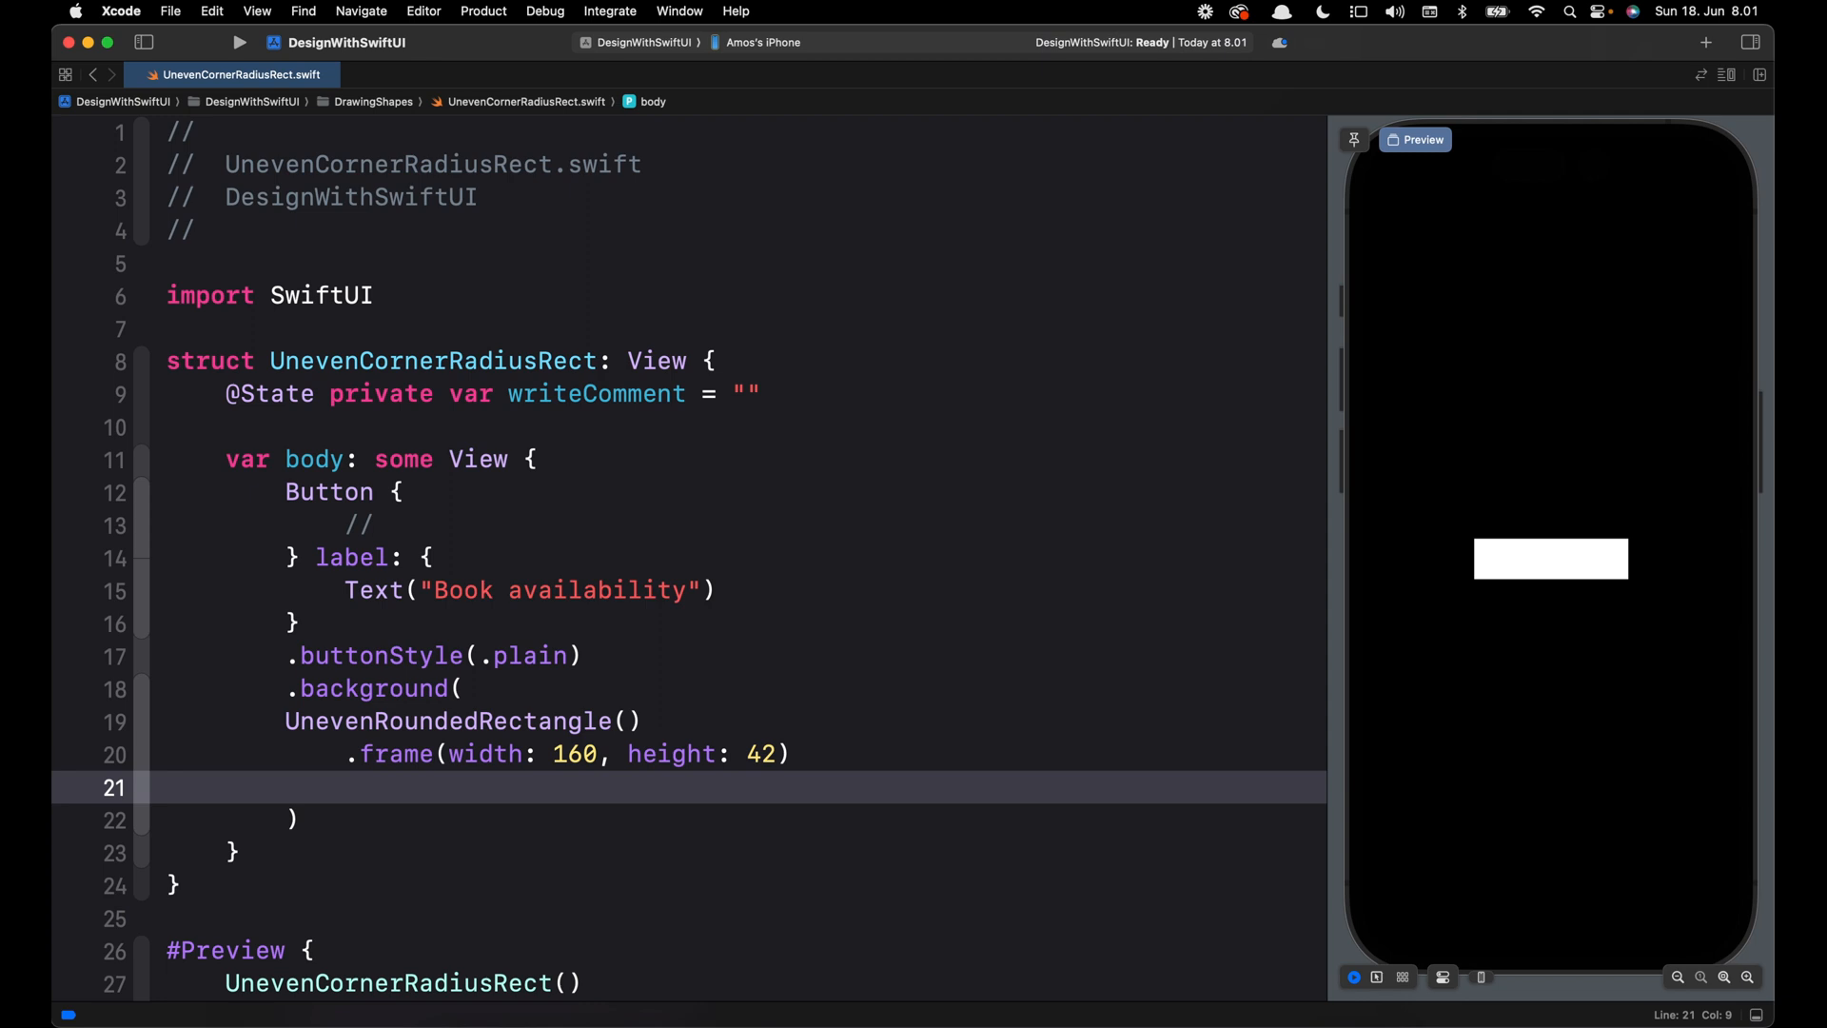
Add .foregroundStyle with a LinearGradient of Color.blue to Color.purple, leading to trailing.
type(".foregroundStyle()")
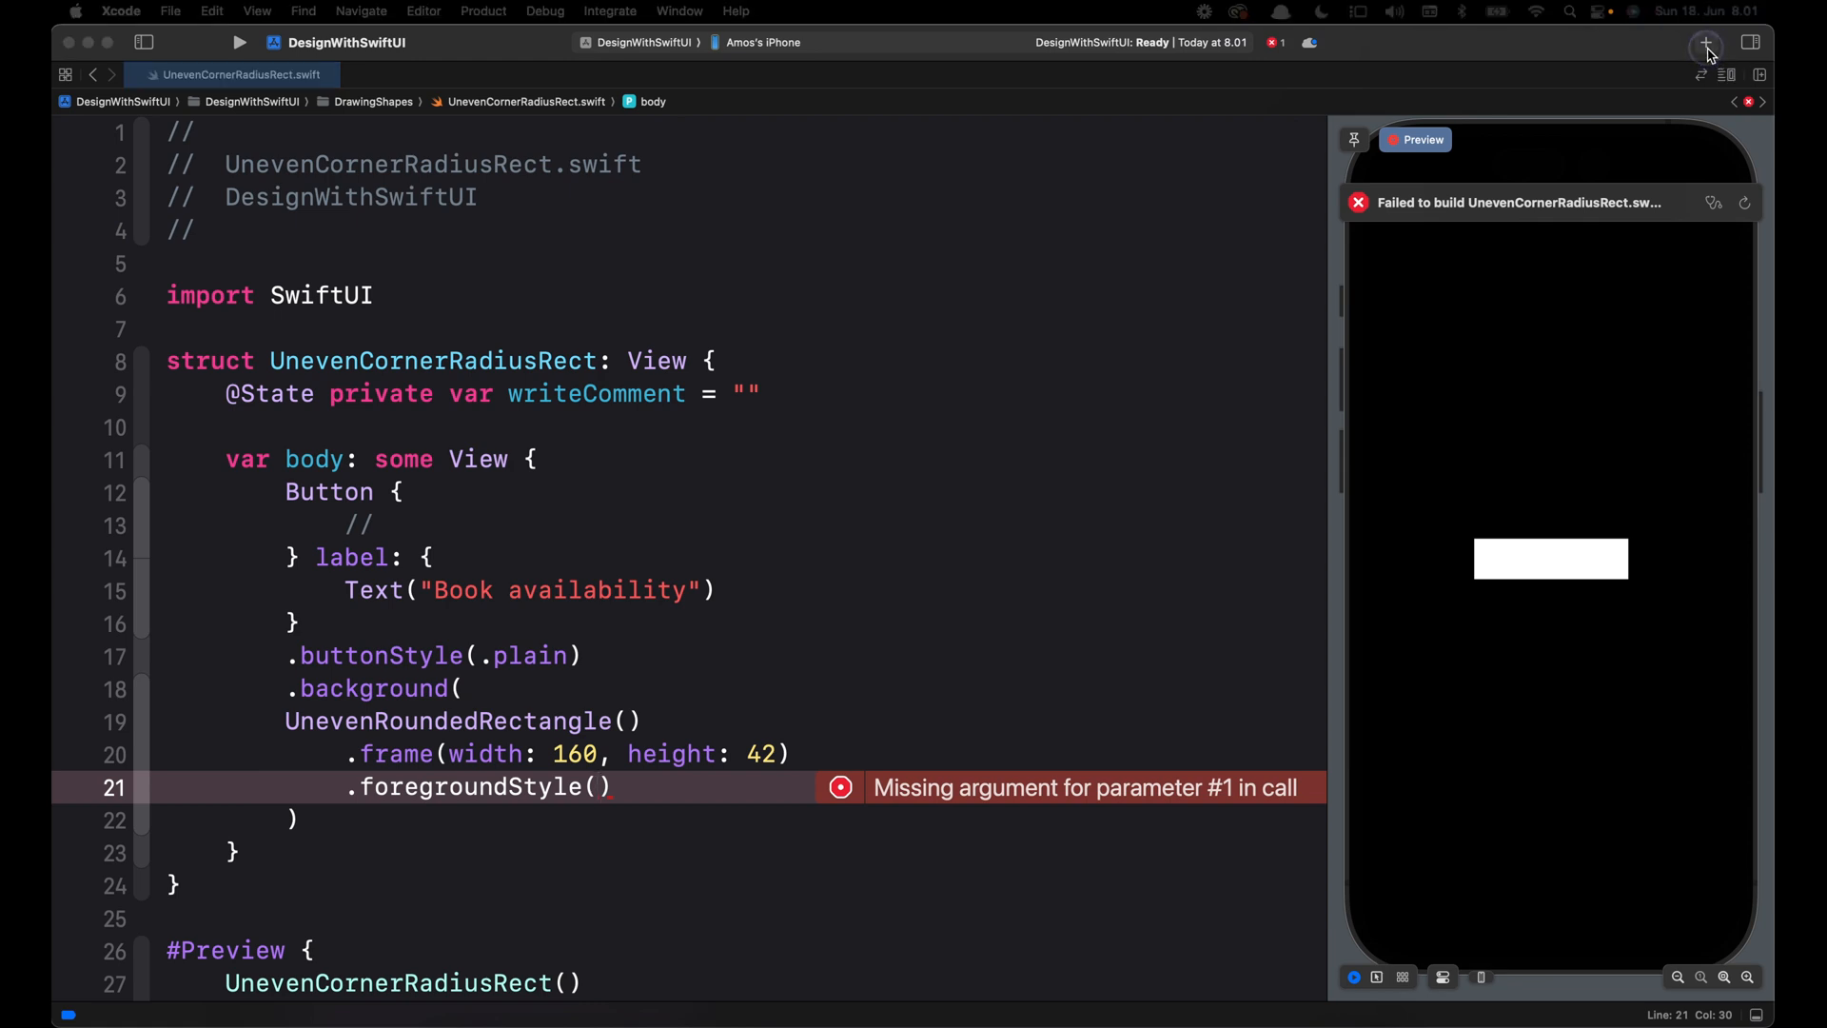
left_click(1705, 44)
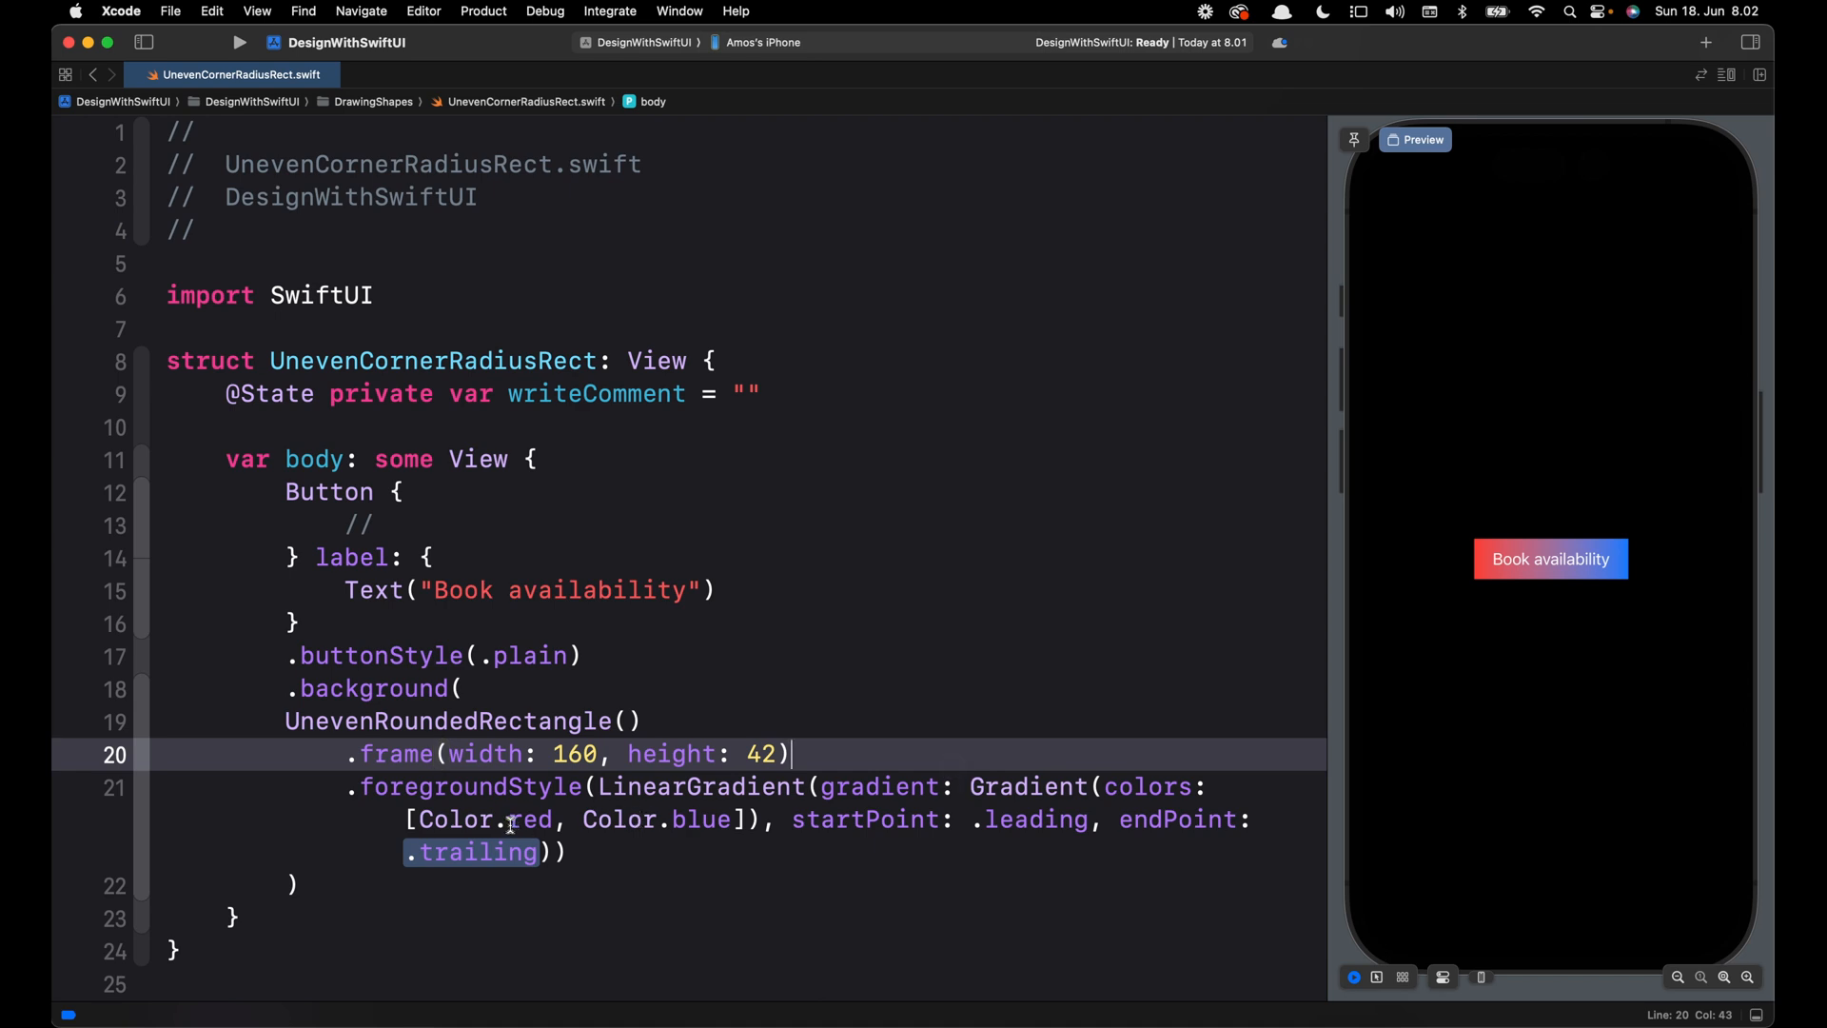
double_click(531, 818)
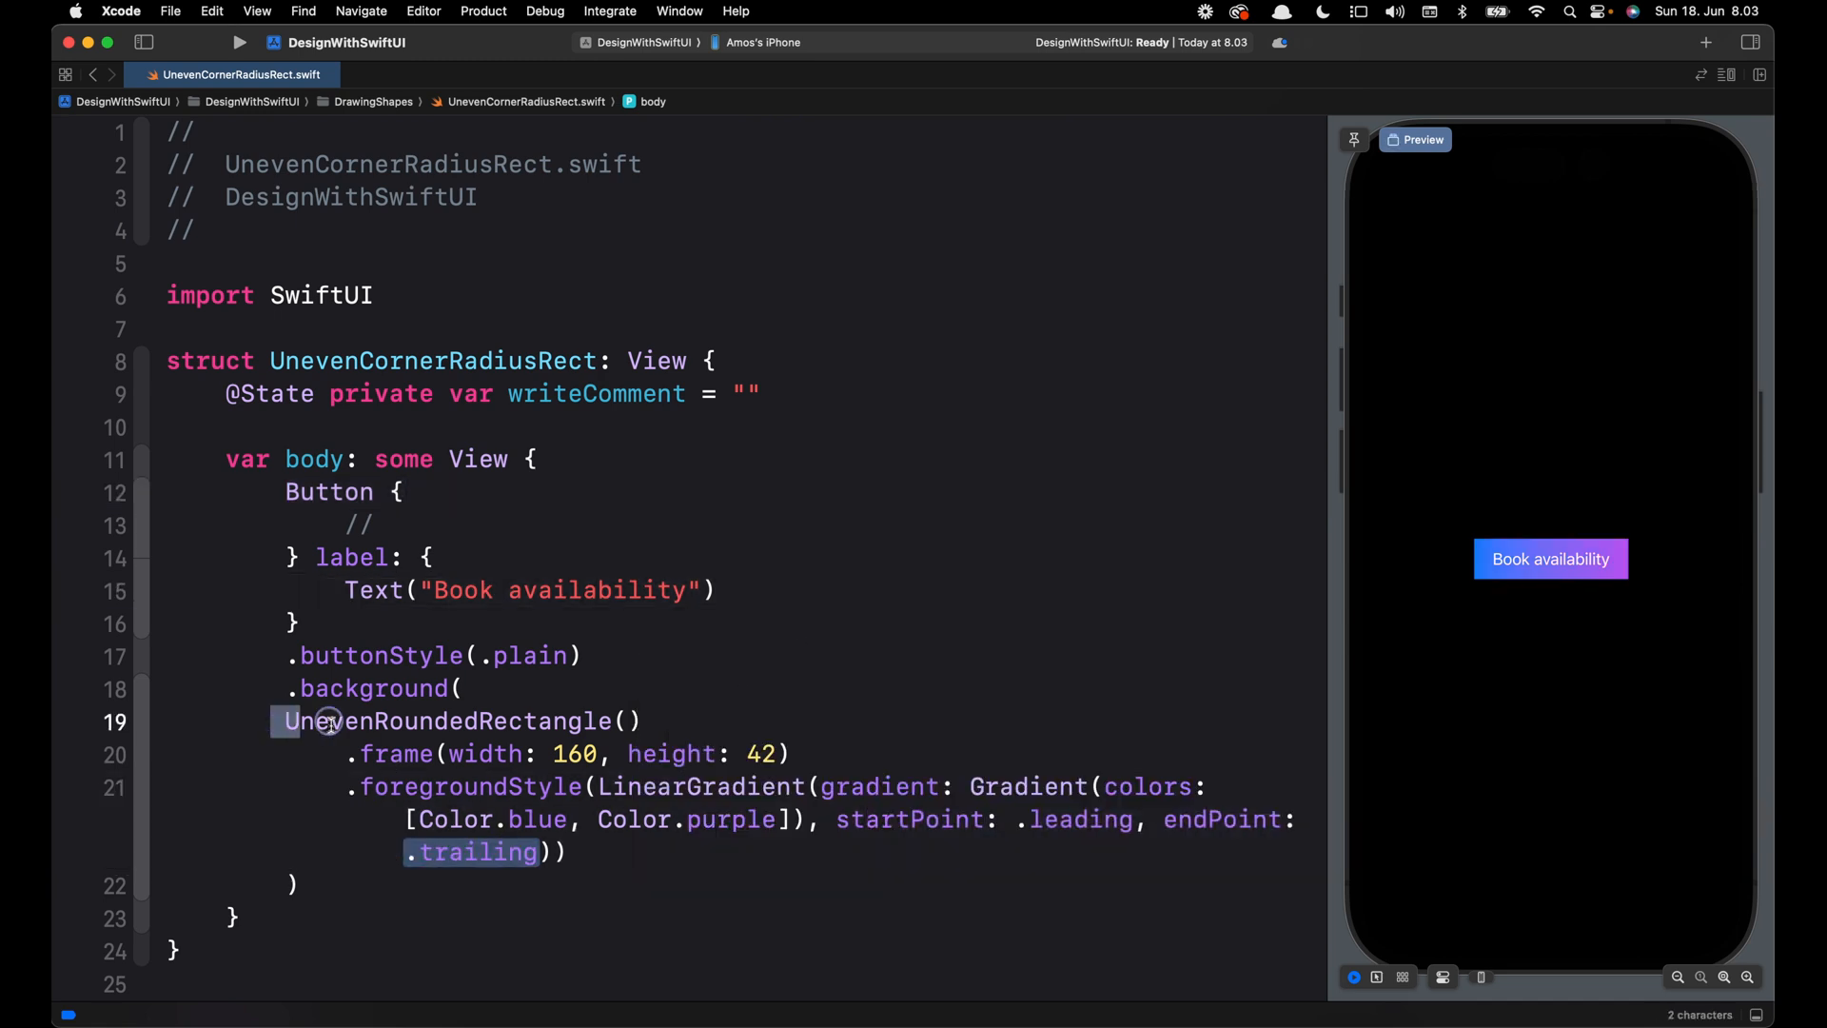
Edit the initializer to UnevenRoundedRectangle(topLeadingRadius: 12, bottomTrailingRadius: ).
double_click(461, 719)
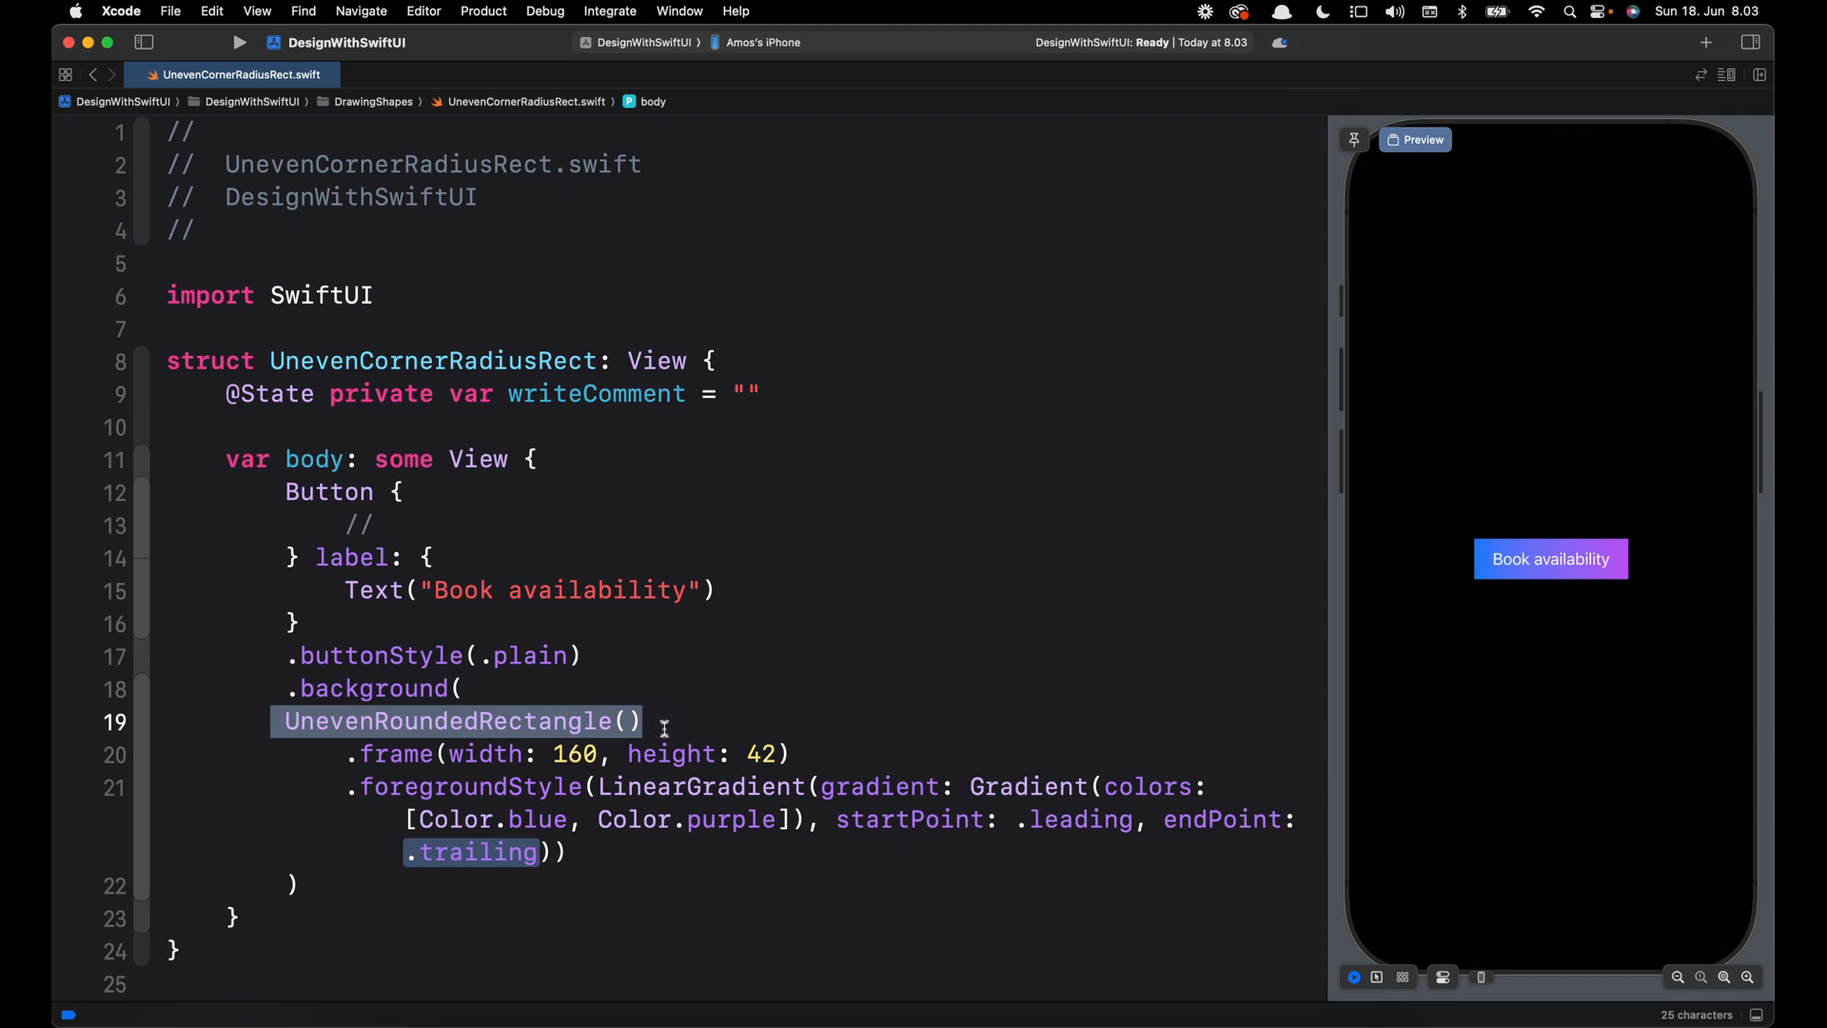
mouse_move(1026, 640)
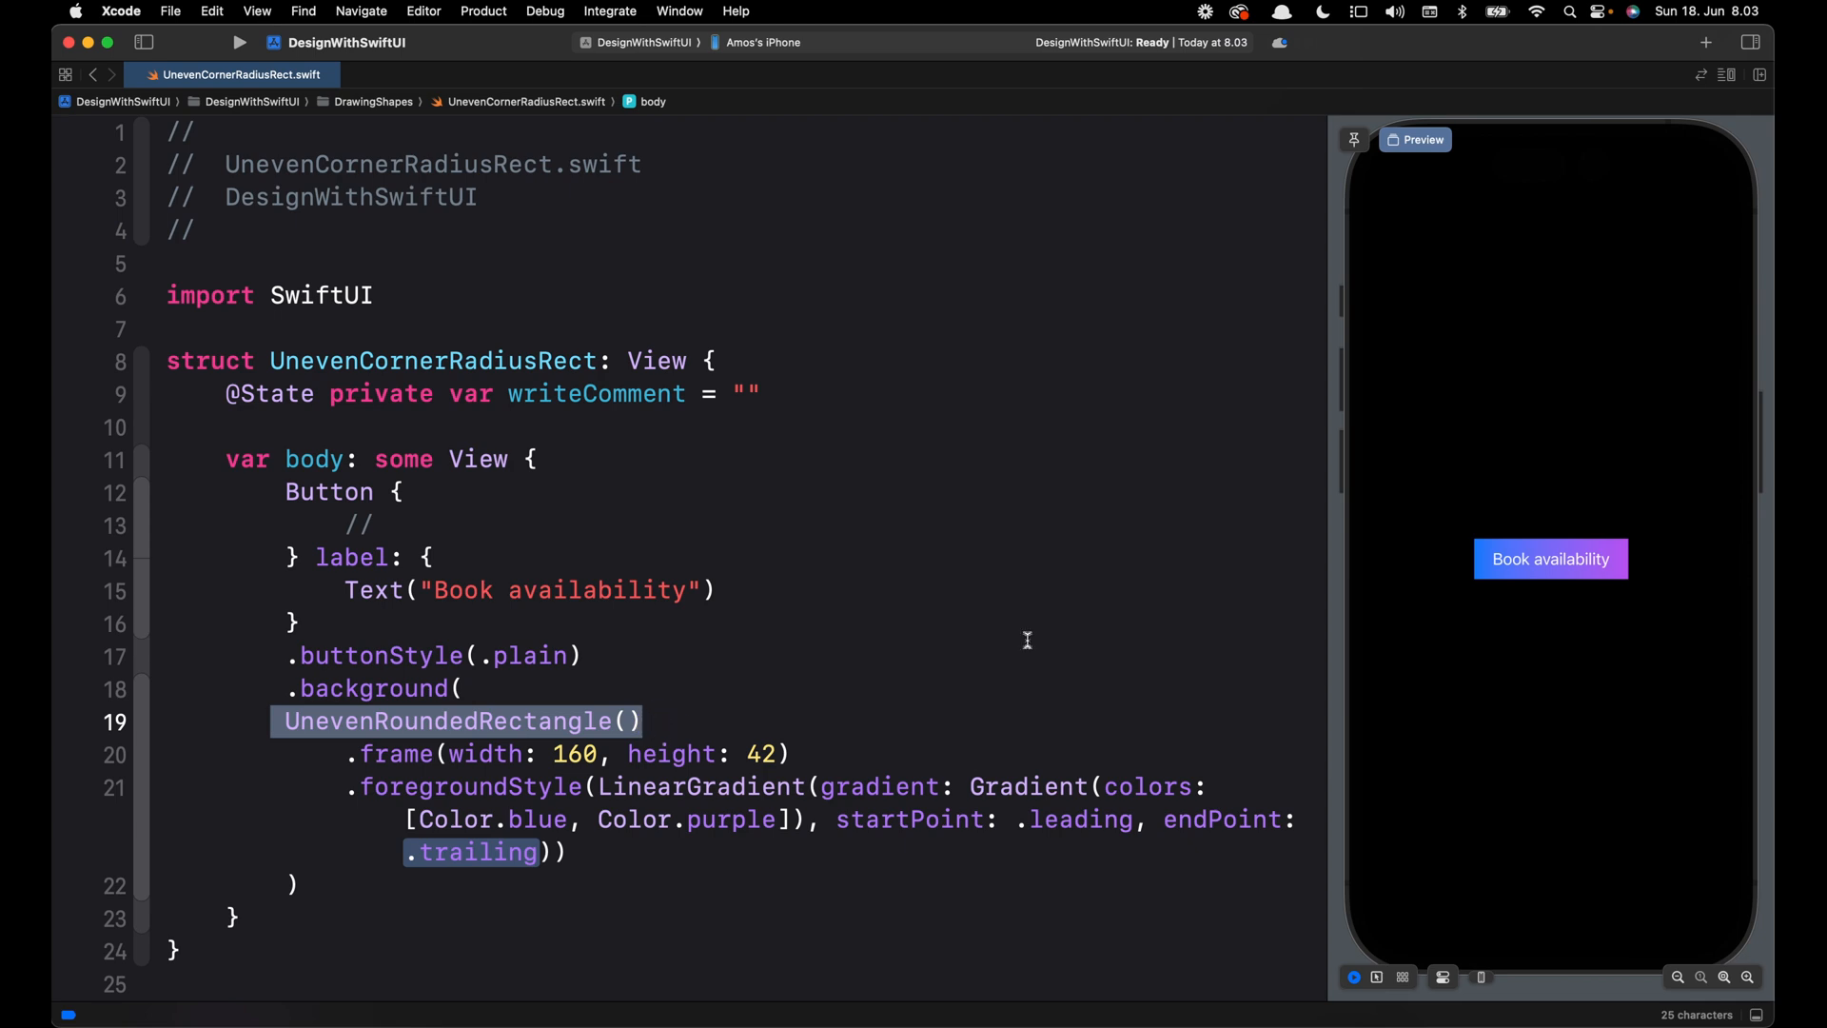
left_click(630, 719)
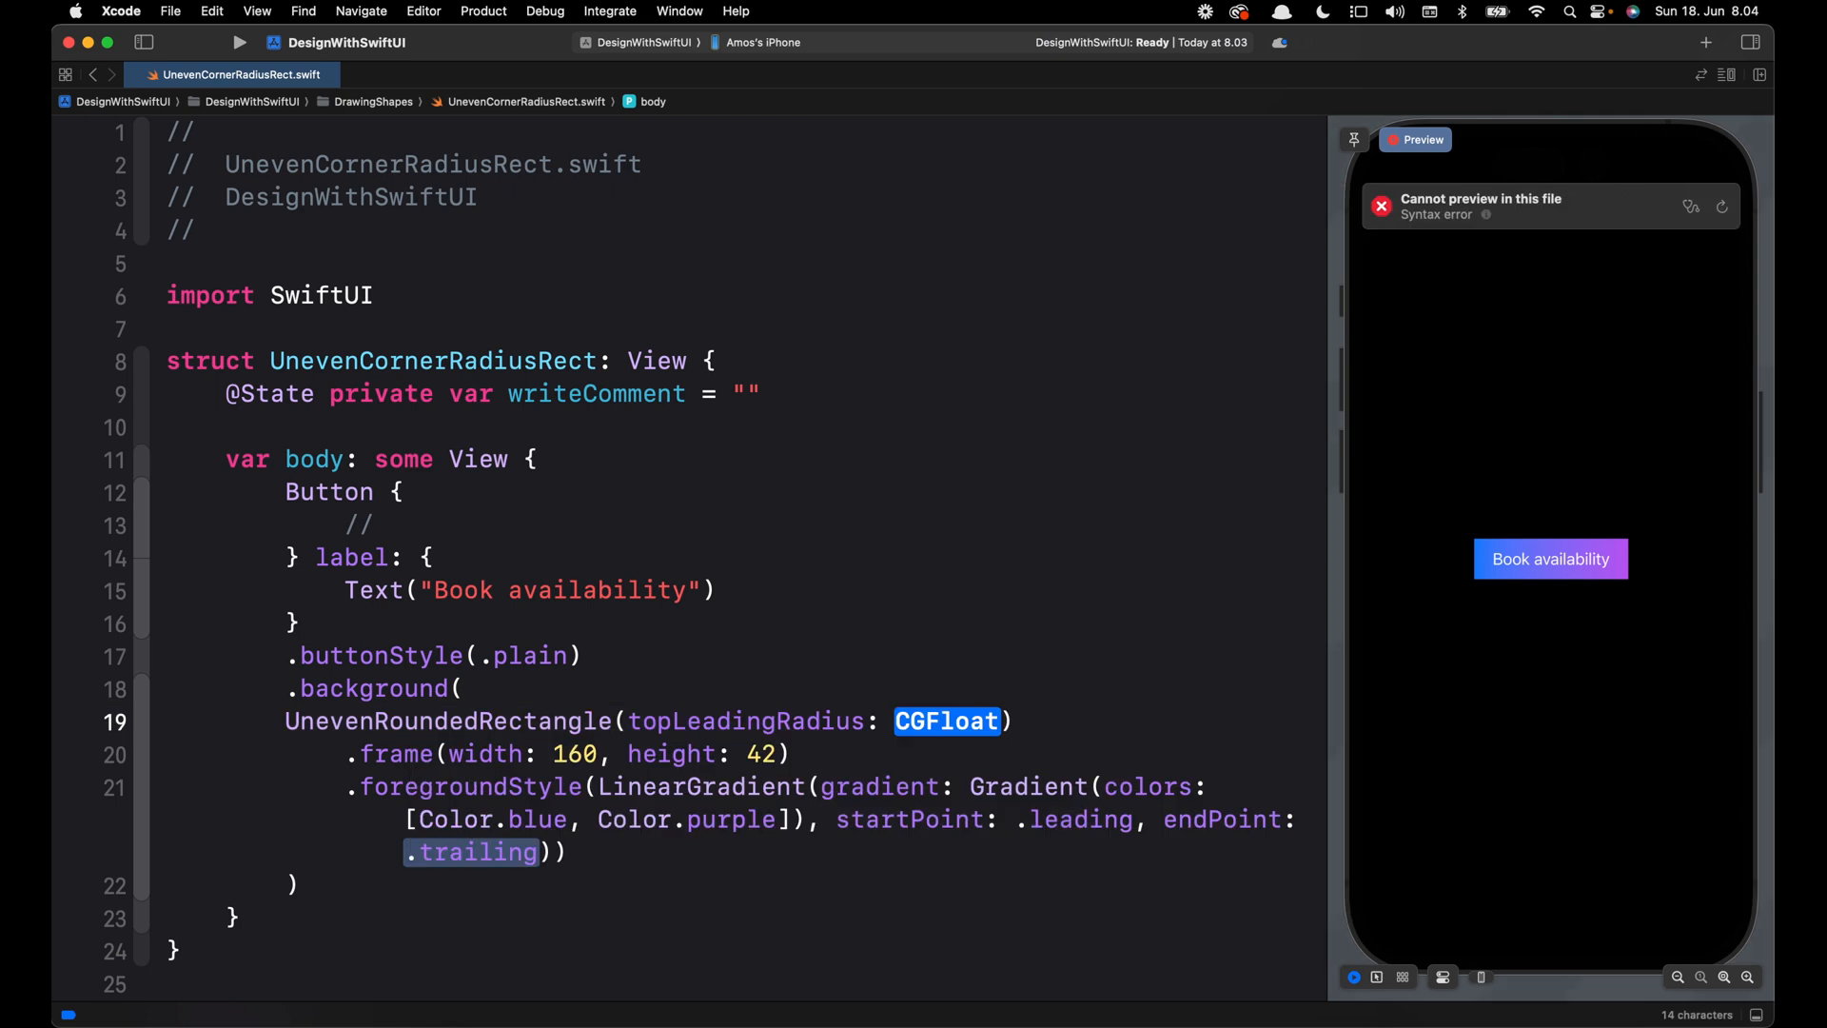
type("12")
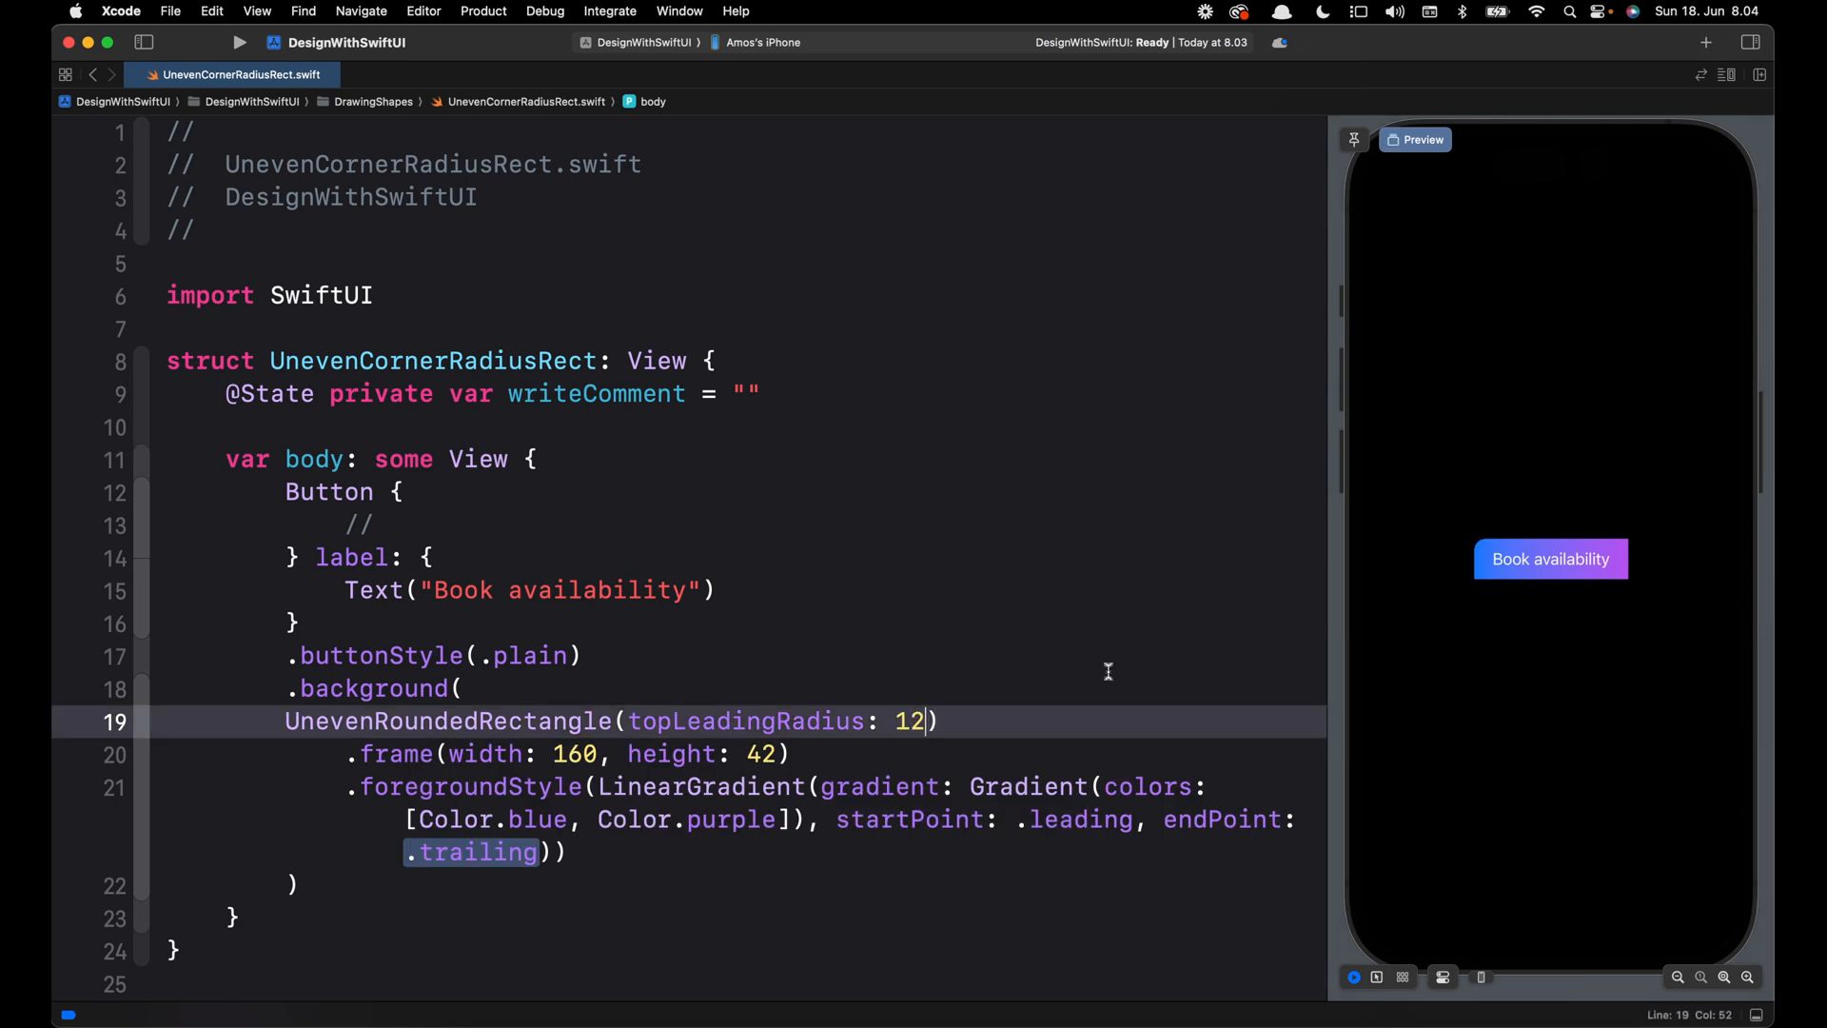
mouse_move(1467, 560)
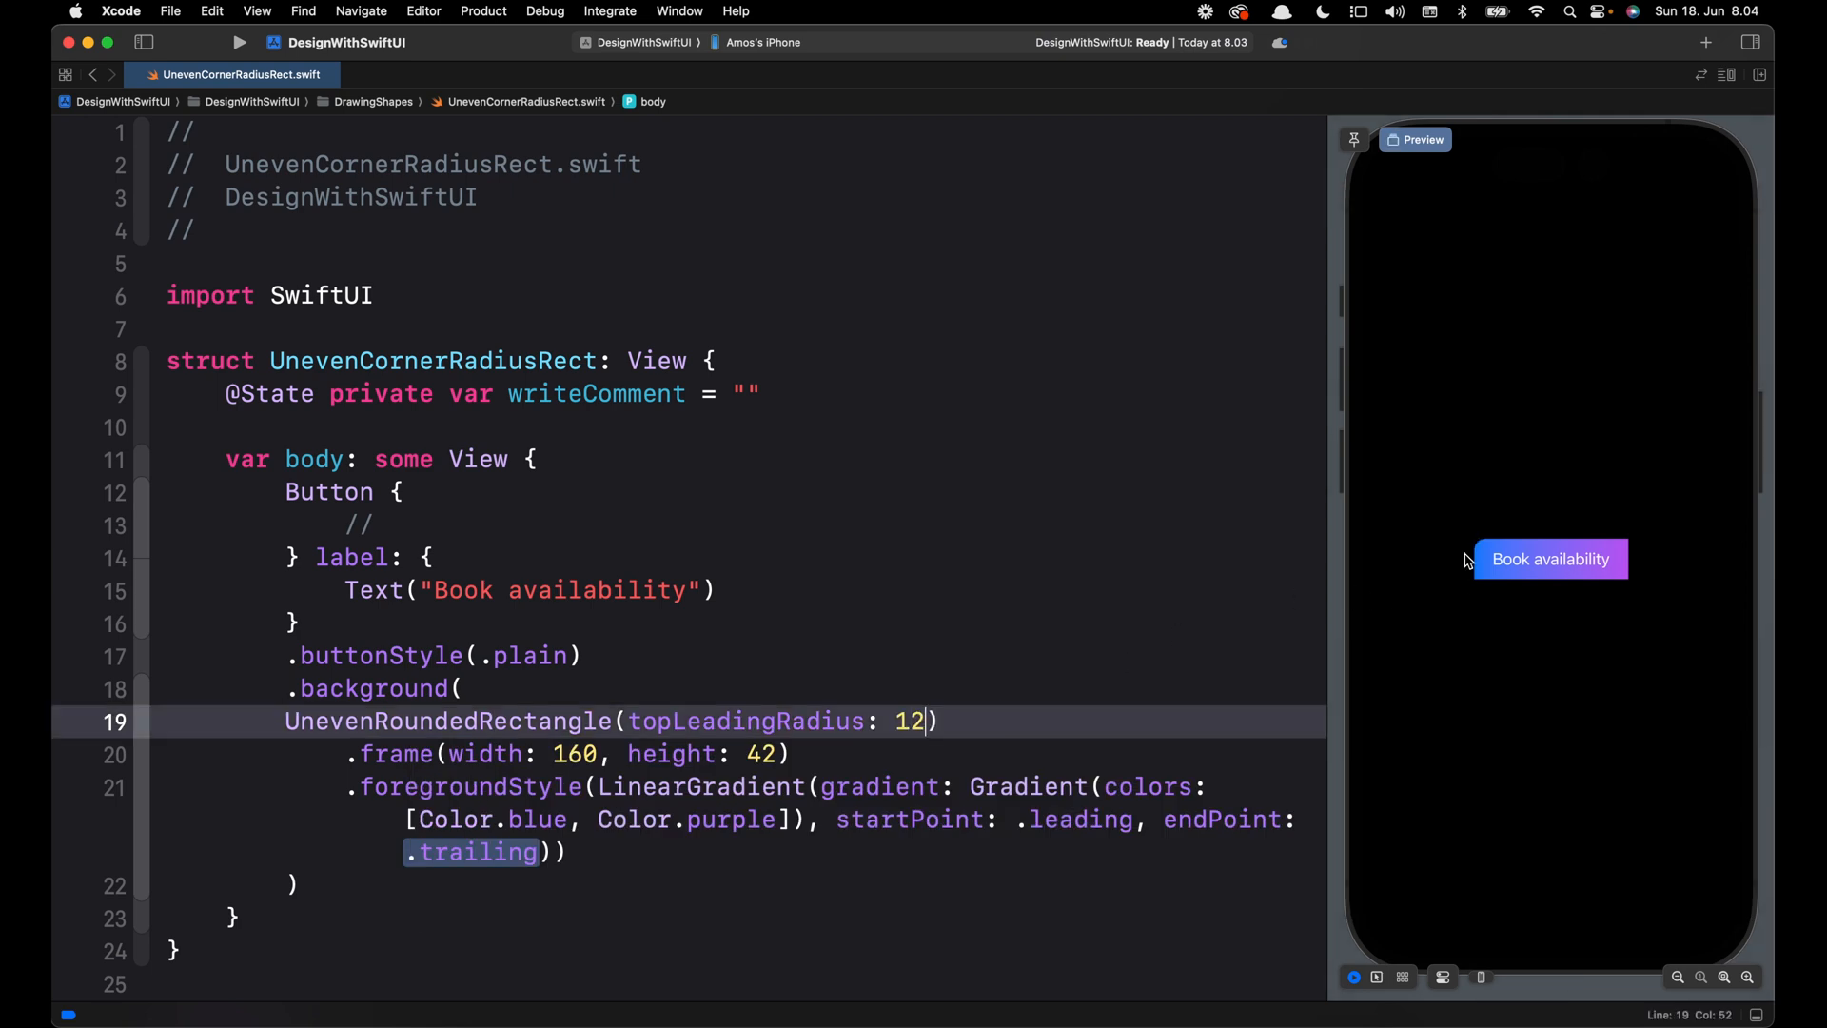
type(", bottomTrailingRadius: CGFloat")
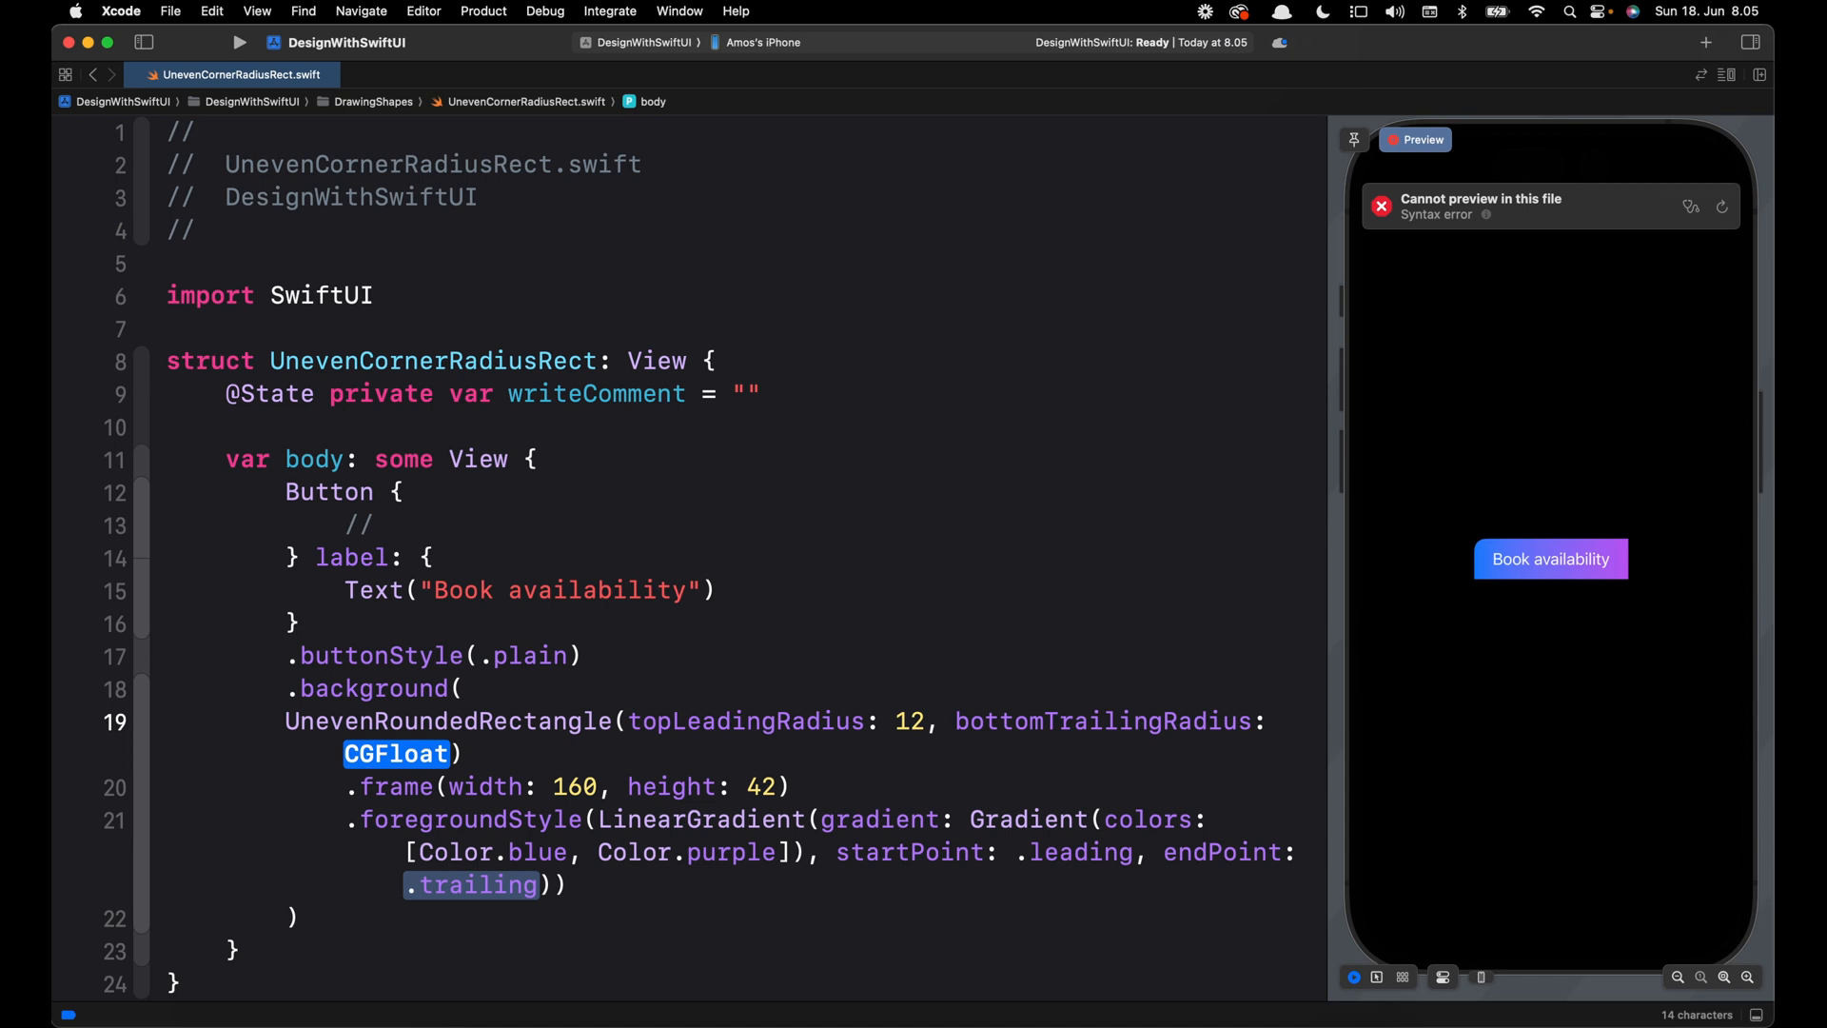
Set bottomTrailingRadius to 12 so both corners round to 12 in the preview.
type("12")
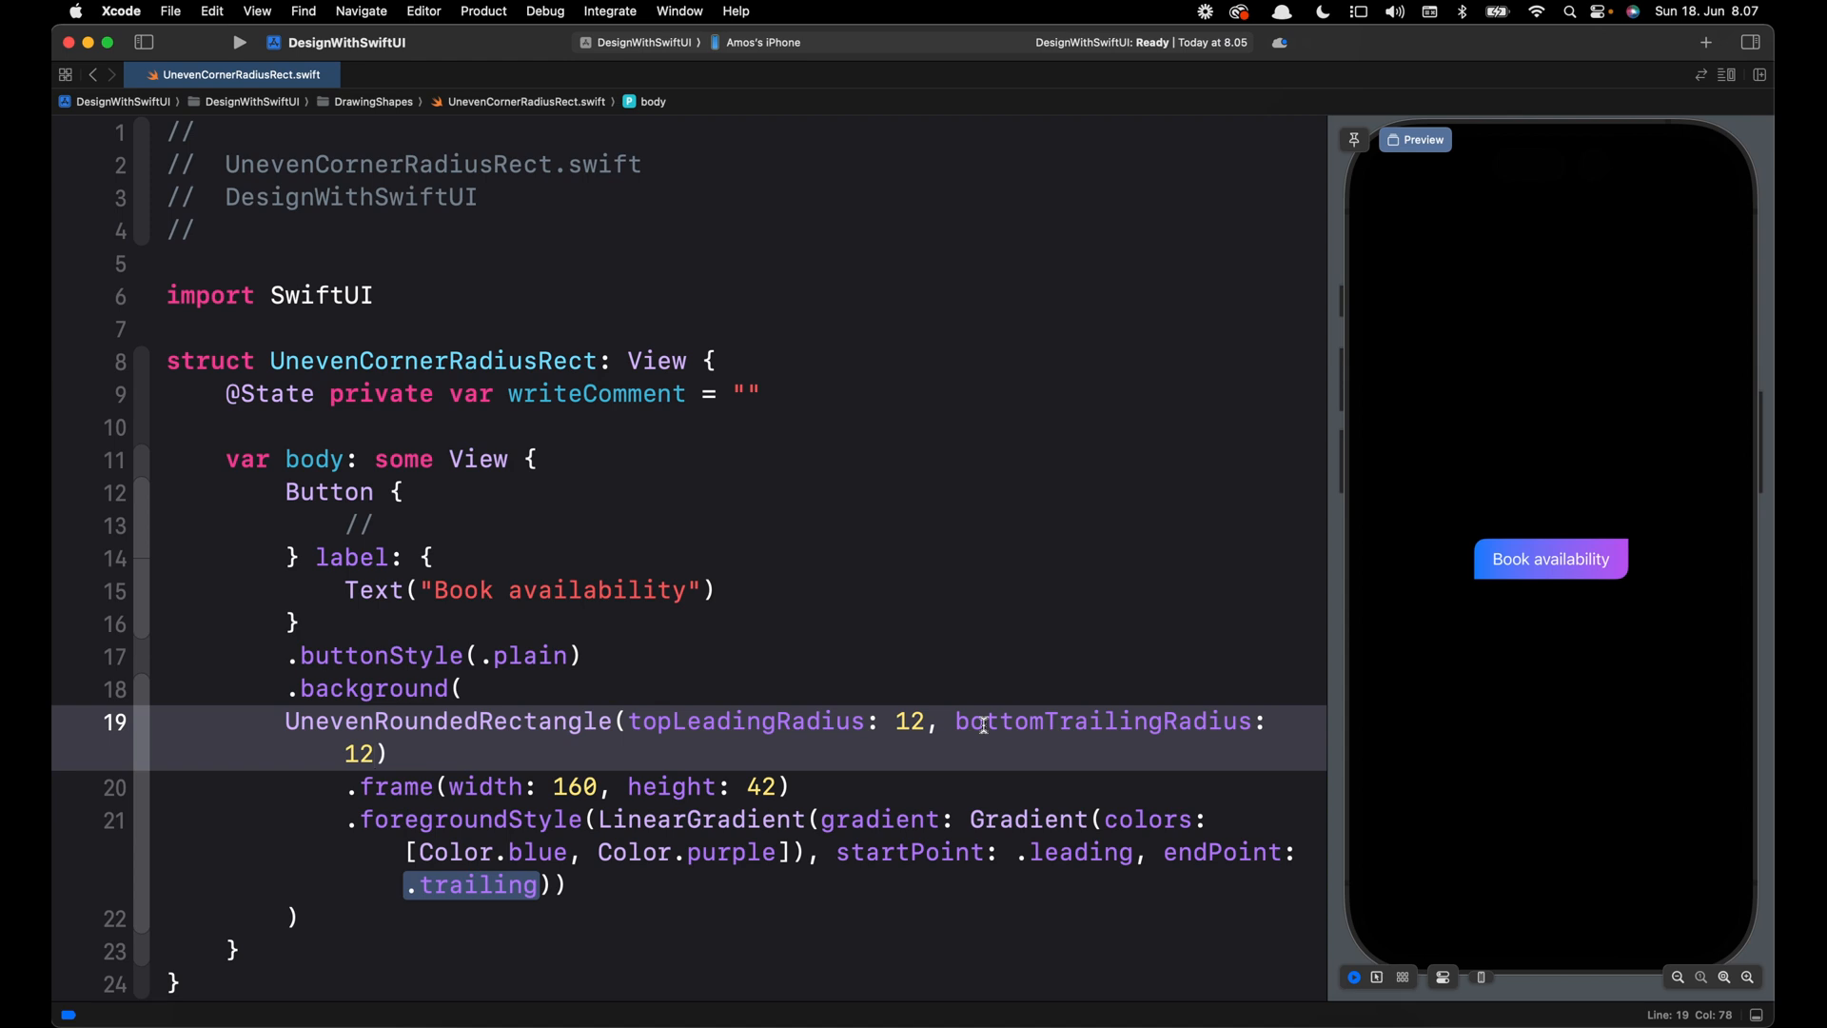
left_click(373, 754)
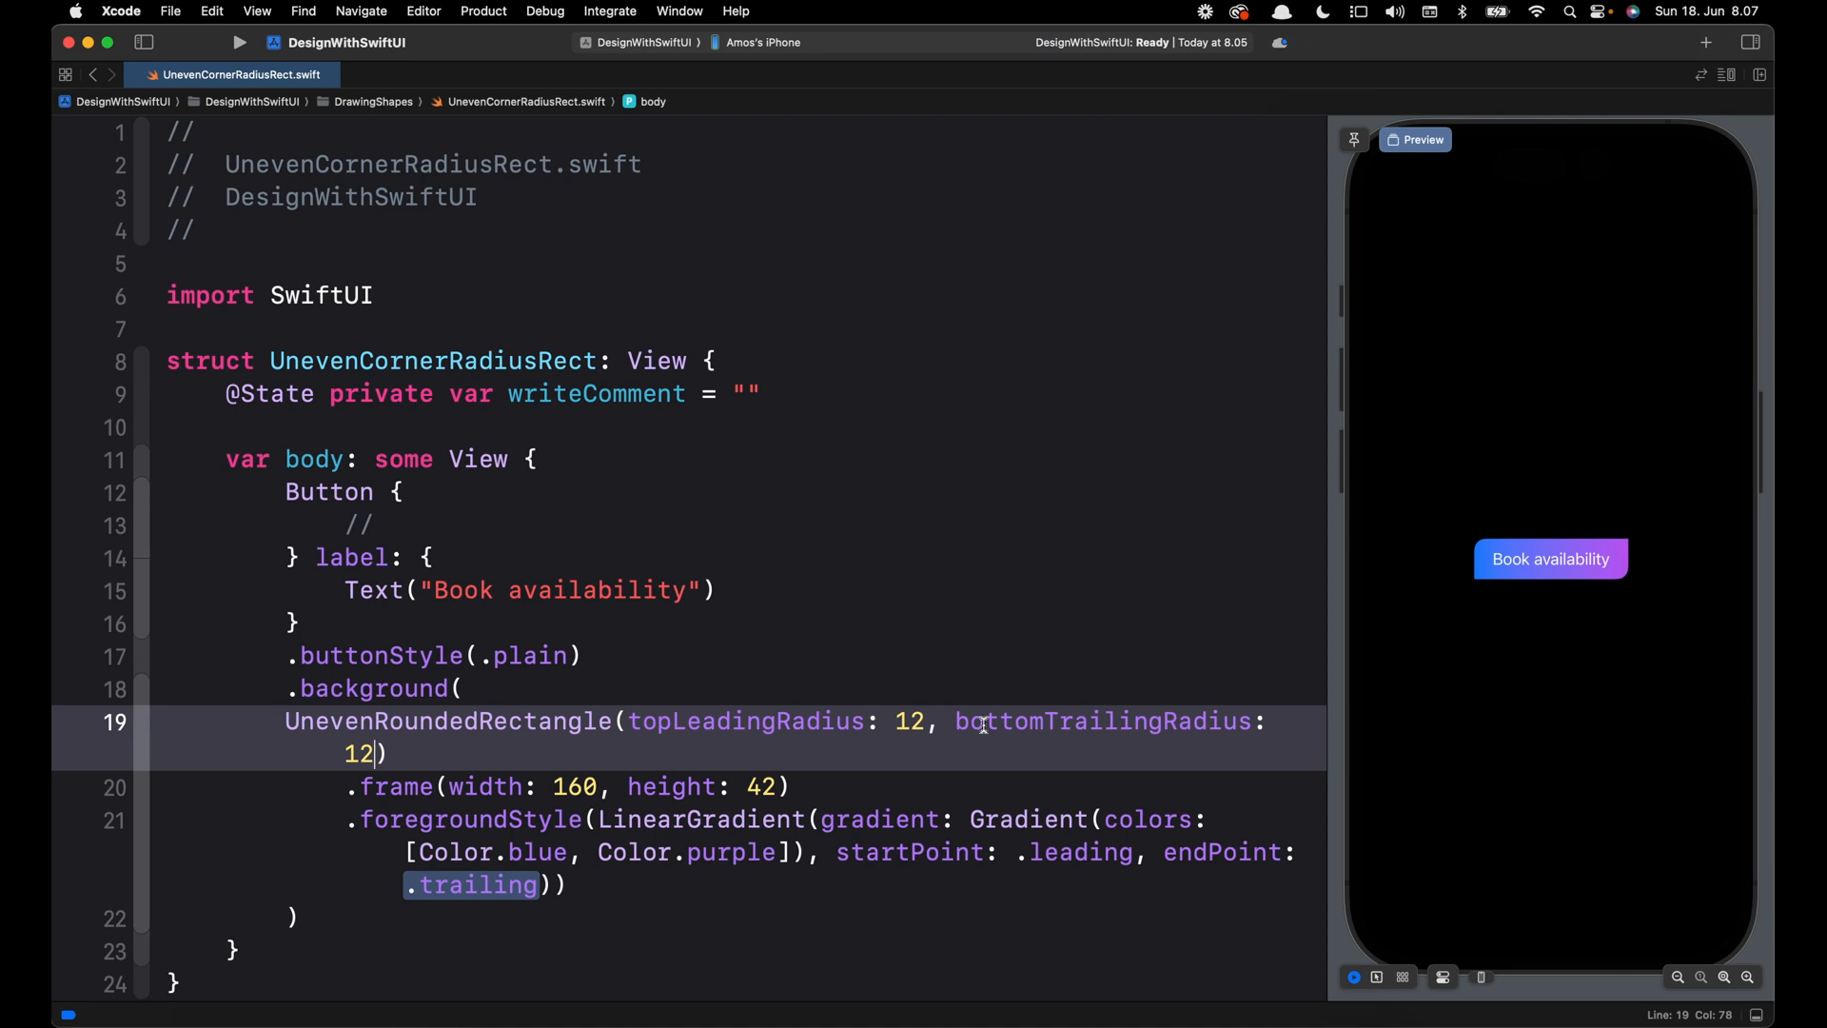